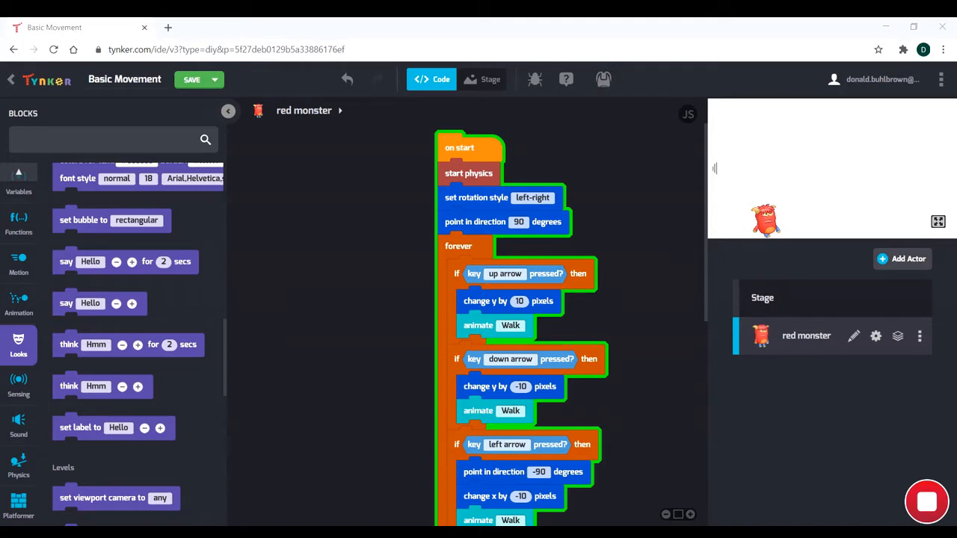
mouse_move(851, 395)
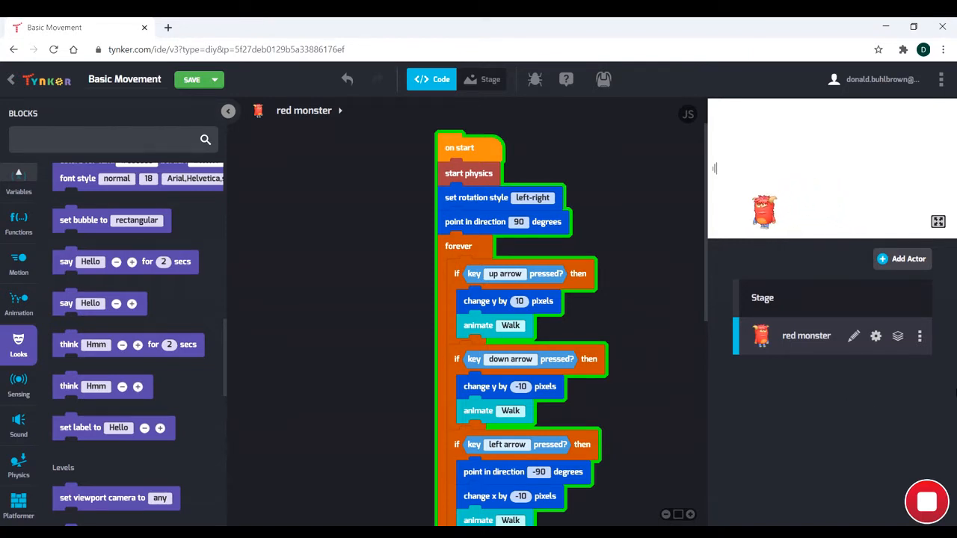
Start the Basic Movement game and steer the red monster with the arrow keys
left_click(191, 79)
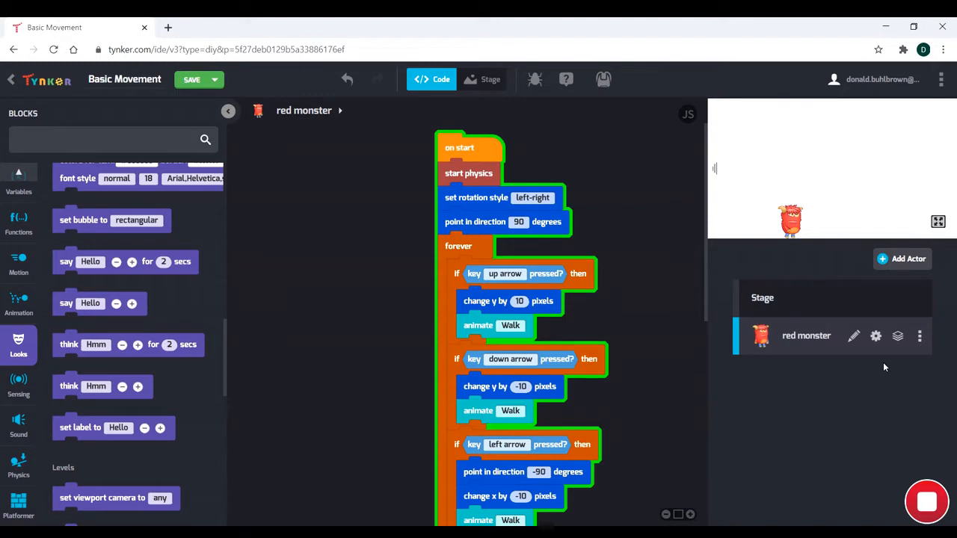
mouse_move(432, 144)
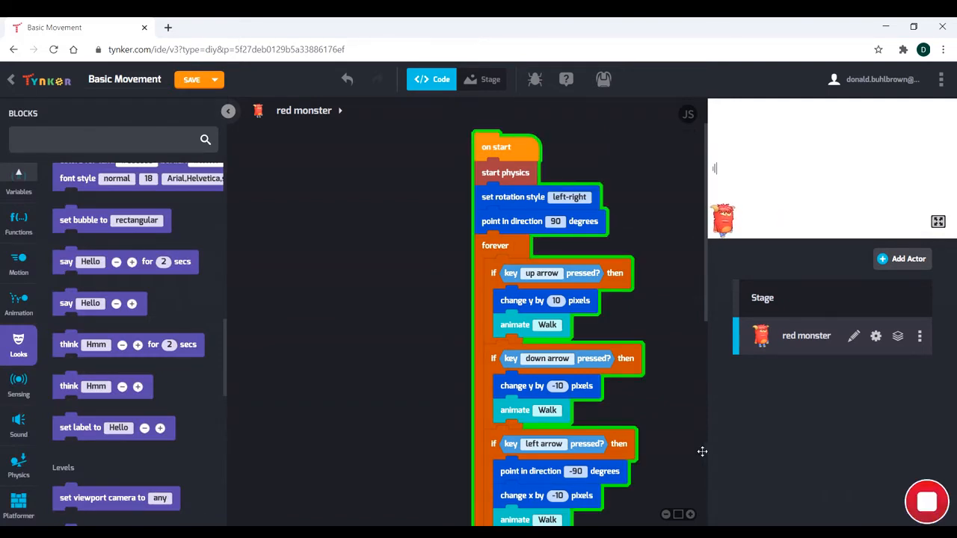
Drag a 'set gravity to 0 by 10' block from Physics onto the monster's canvas
left_click(191, 79)
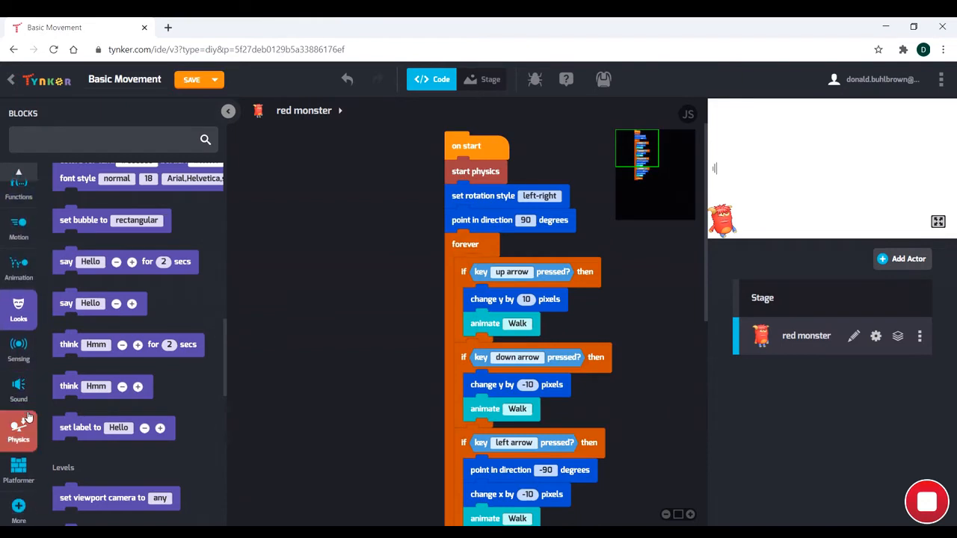
left_click(19, 429)
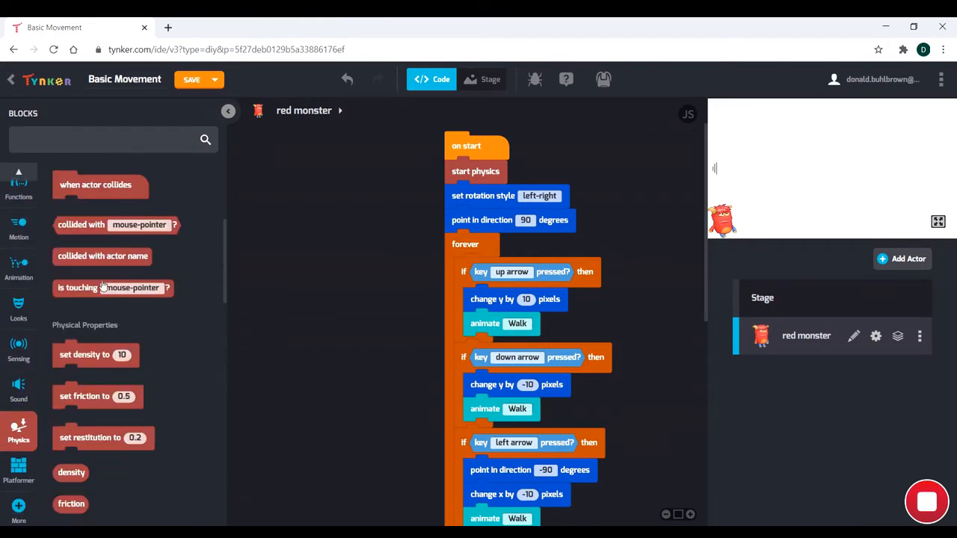
scroll("down", 3)
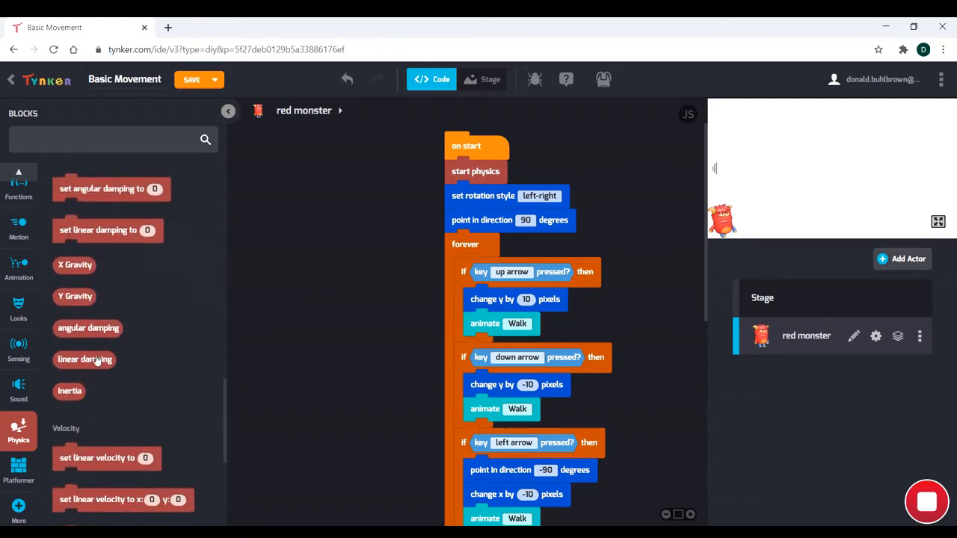
scroll("down", 3)
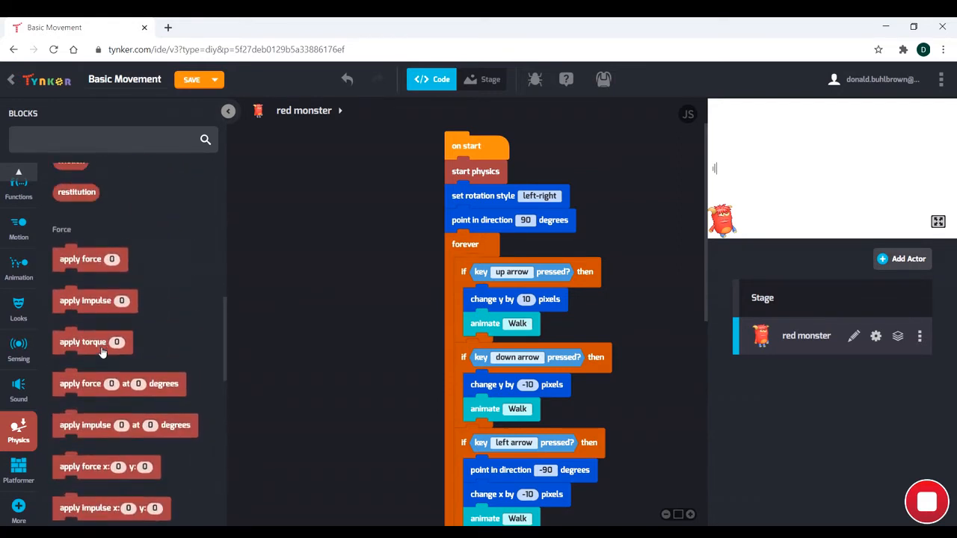
scroll("up", 3)
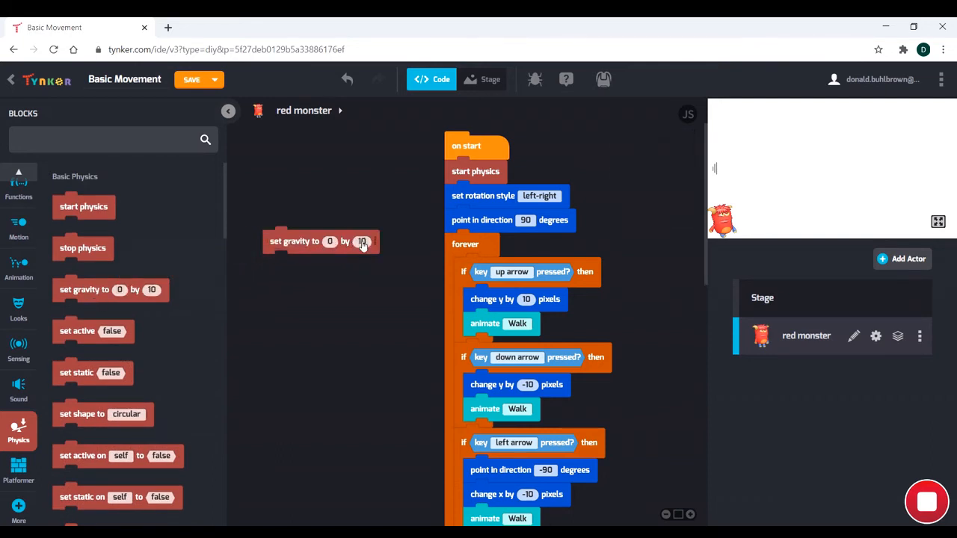
mouse_move(325, 247)
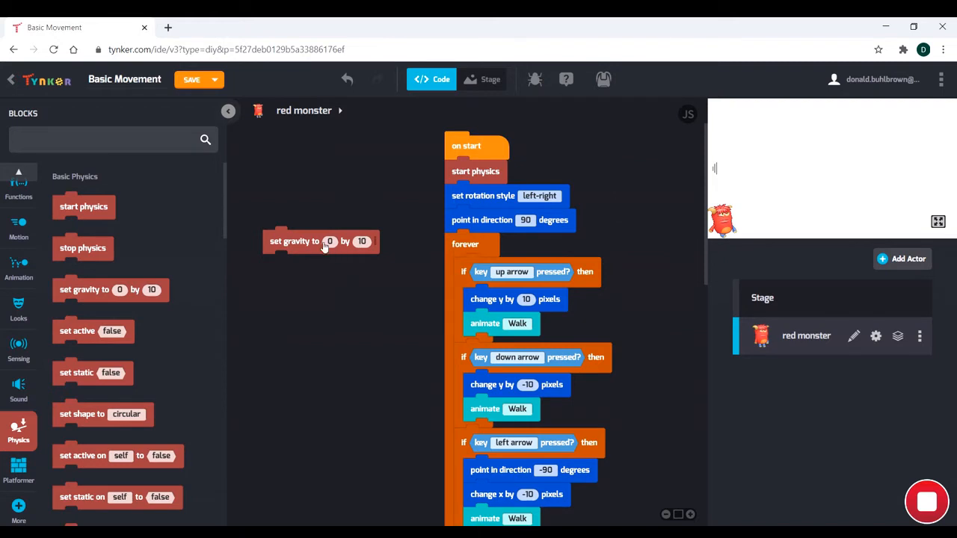
Attach the 0 by 10 gravity block under start physics, test, stop, and edit vertical gravity
left_click_drag(320, 240, 497, 191)
type("10")
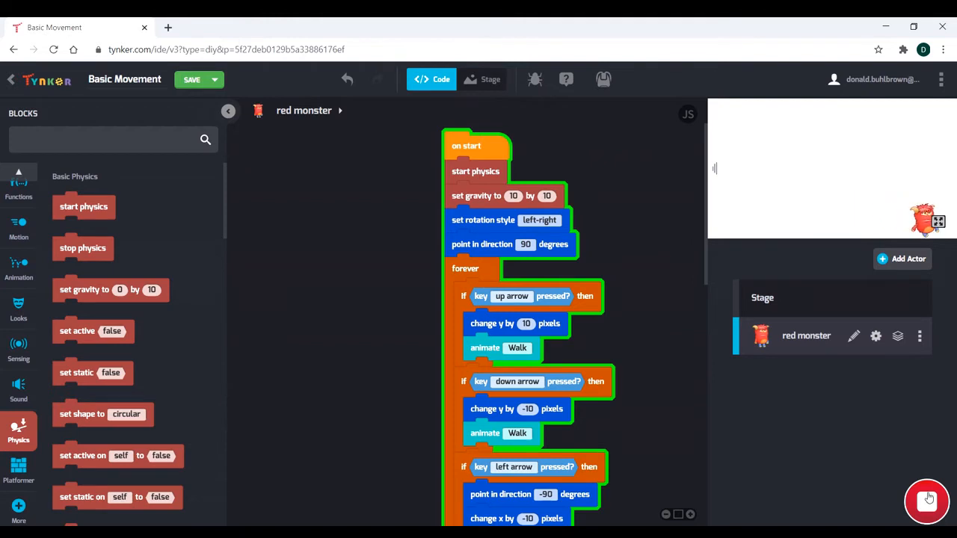
left_click(927, 501)
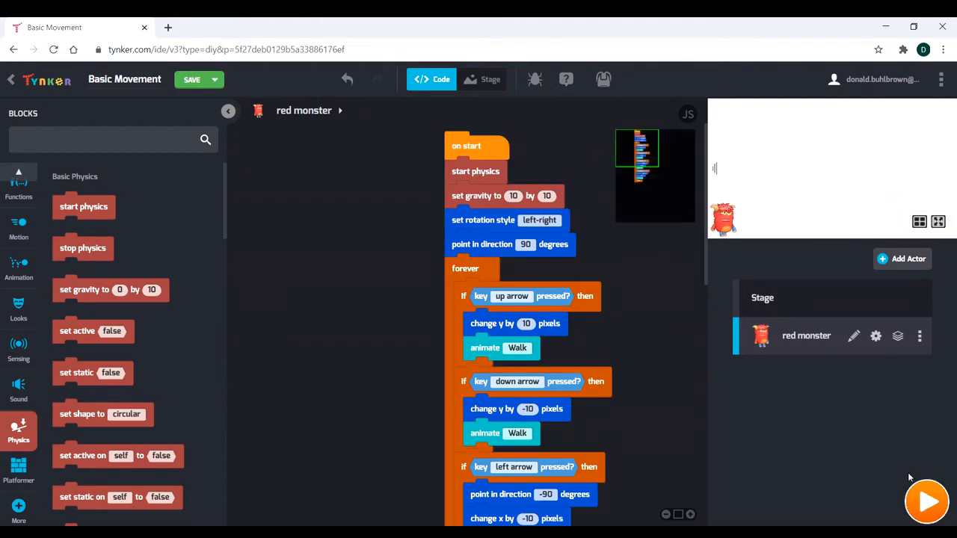
left_click(927, 501)
type("0")
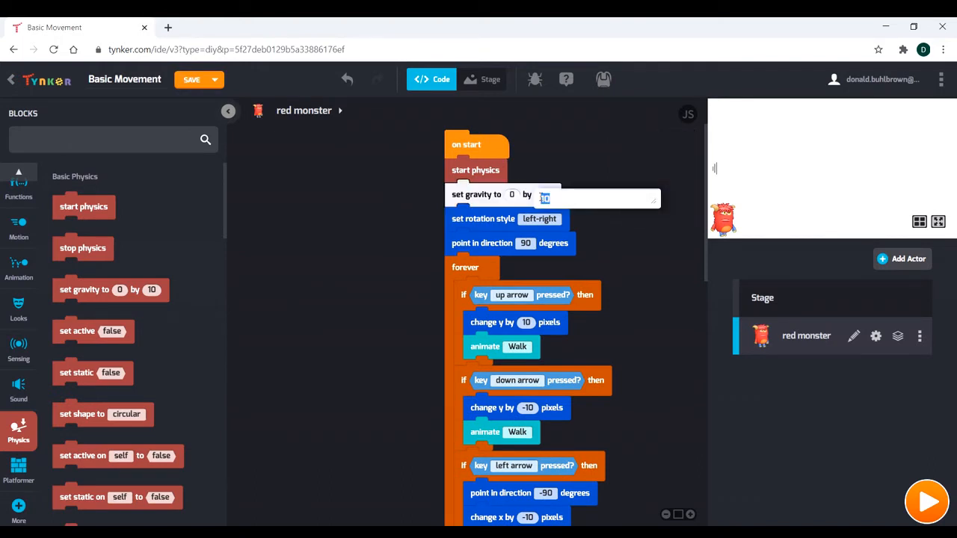
Test the game with vertical gravity 12, then change it to 14 and run again
type("12")
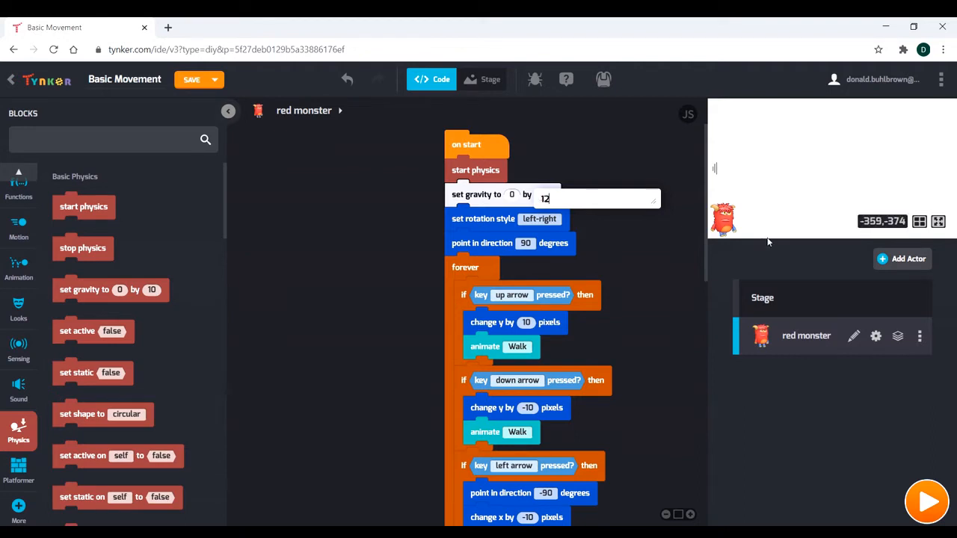
left_click(927, 502)
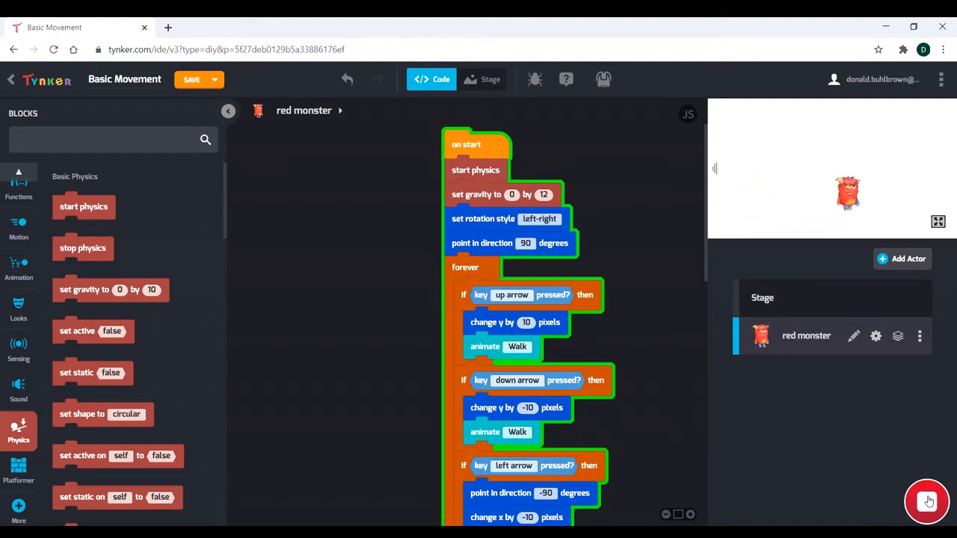
left_click(927, 501)
type("14")
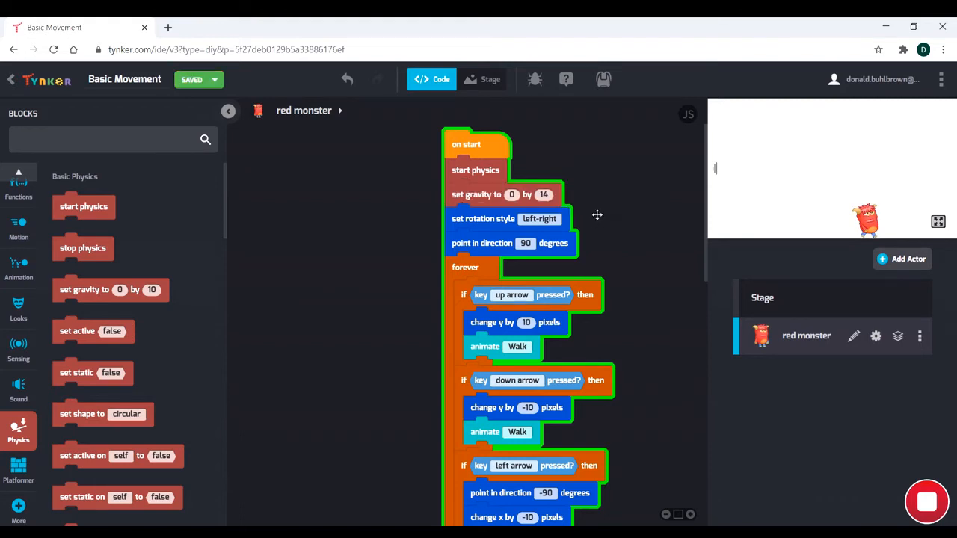
left_click(926, 502)
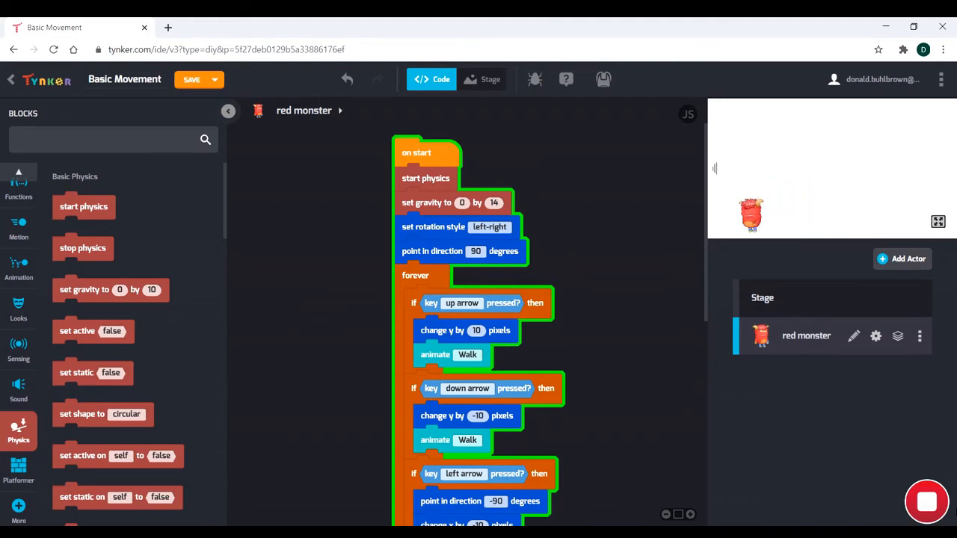
left_click(192, 80)
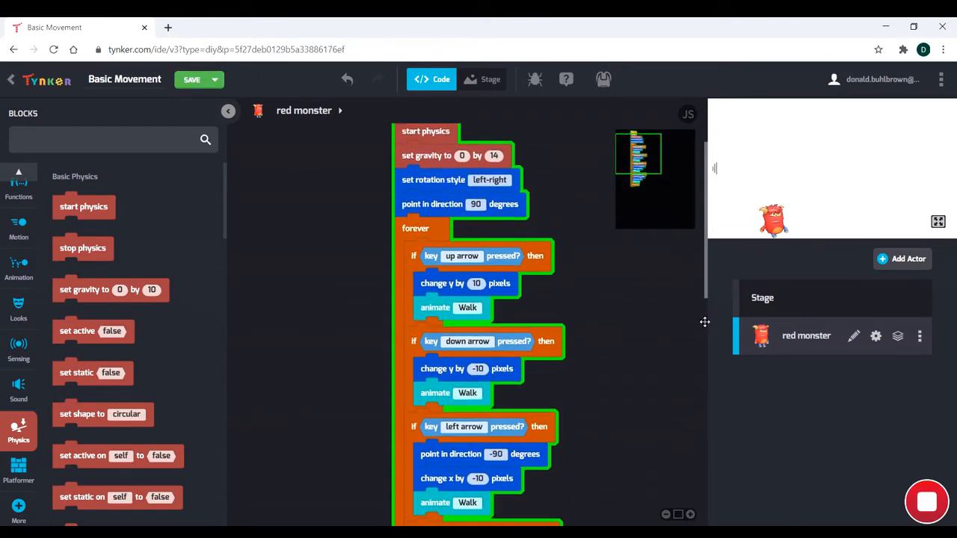
scroll("down", 3)
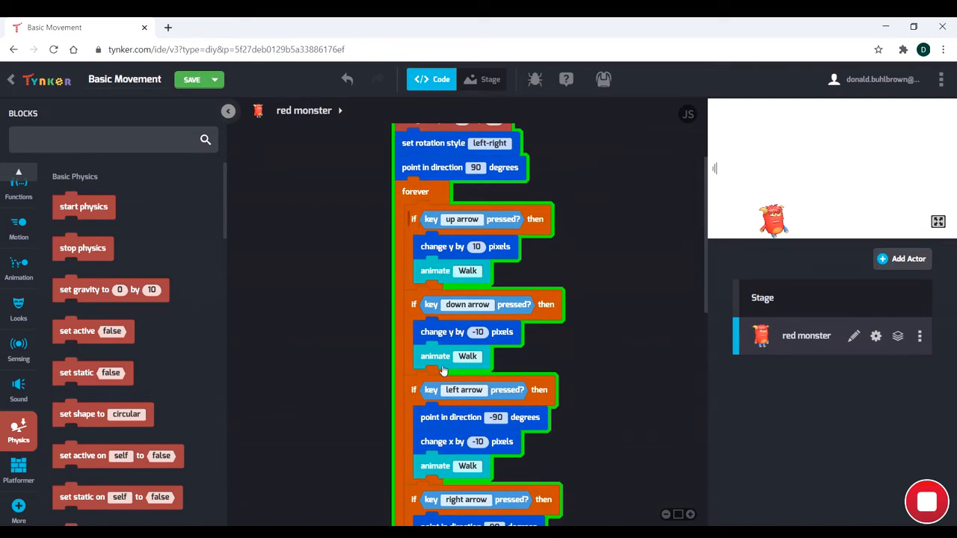
mouse_move(709, 263)
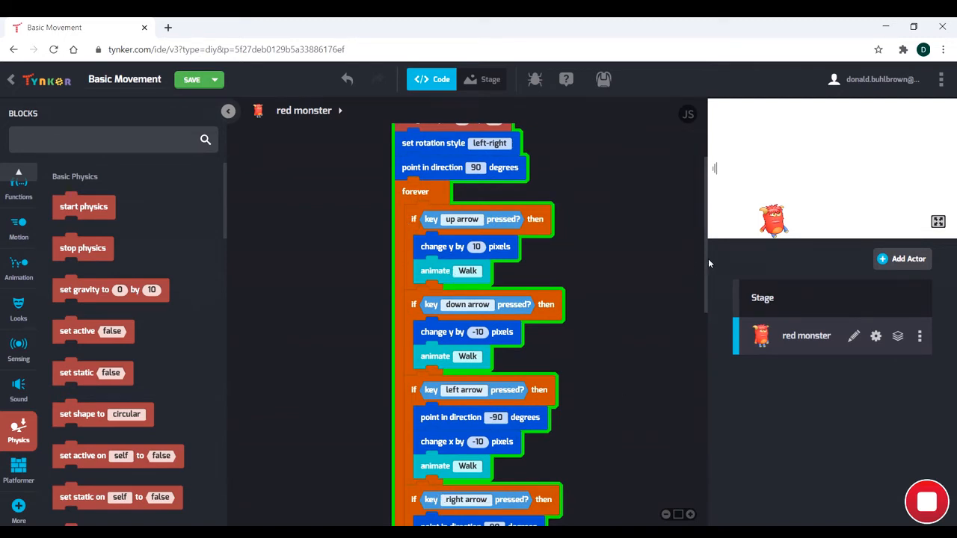
scroll("down", 3)
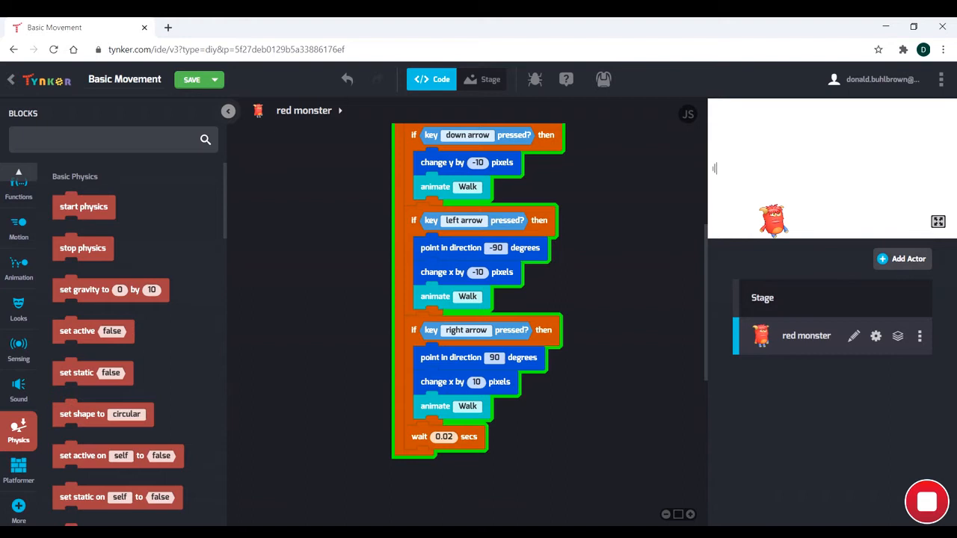
mouse_move(606, 346)
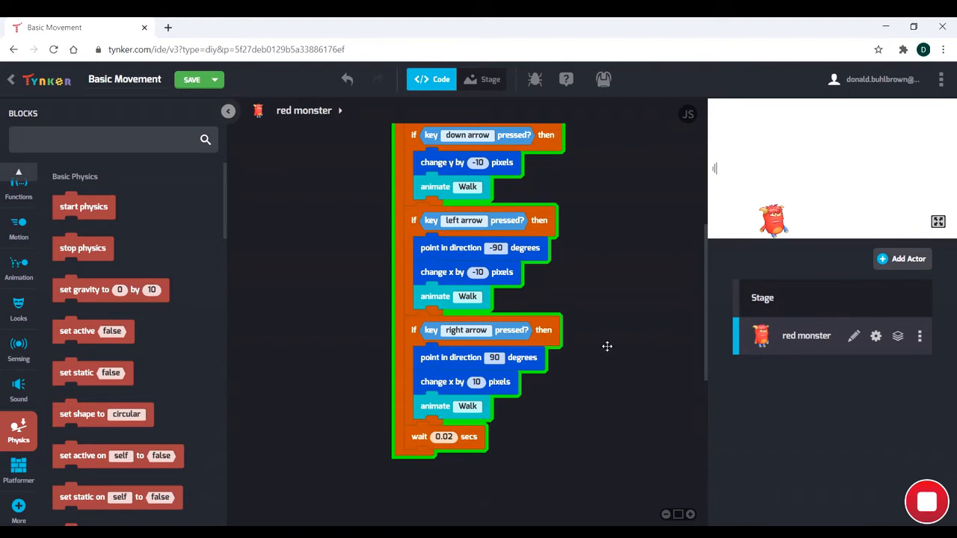
mouse_move(518, 319)
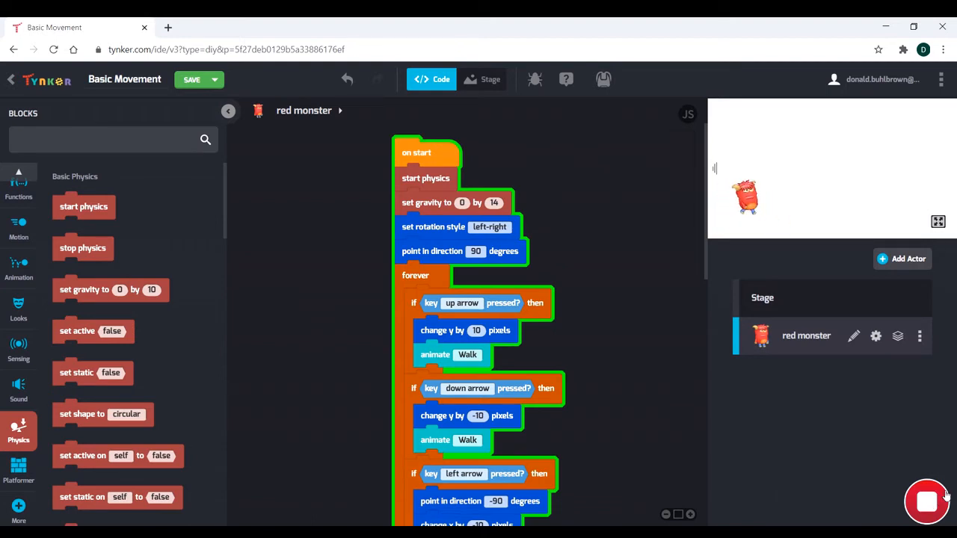
Save the Basic Movement project and stop the game at gravity 0 by 14
left_click(191, 80)
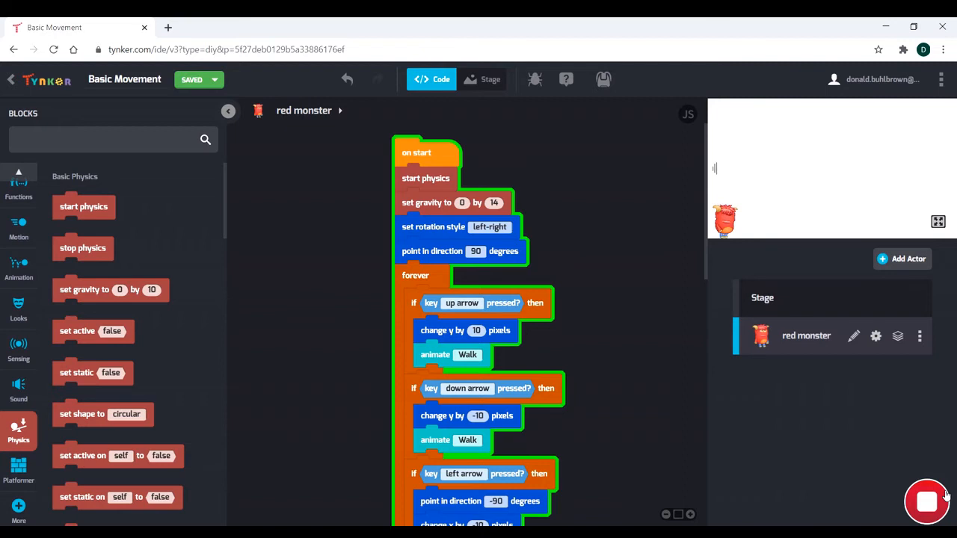
left_click(926, 502)
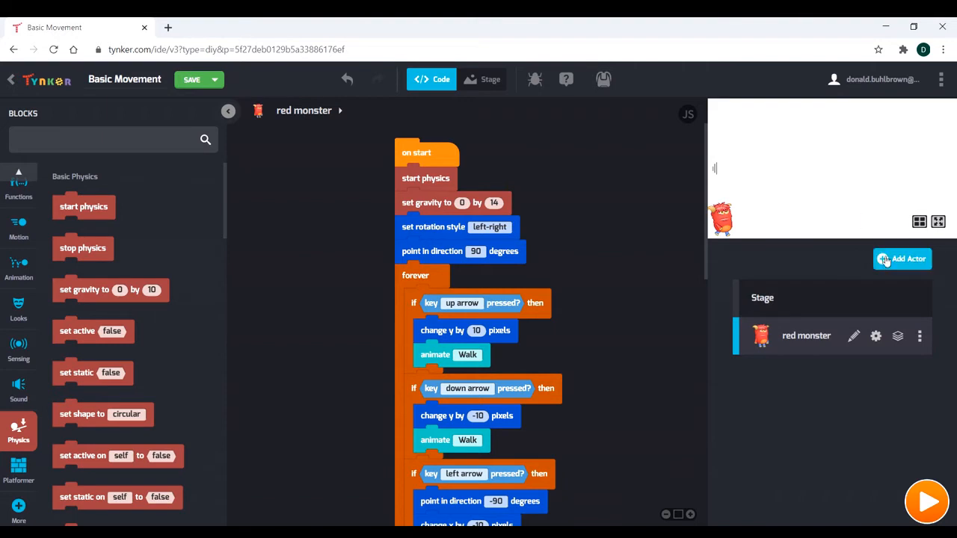
Search the media library for 'platform' and add Grass Platform 1 as an actor
left_click(901, 258)
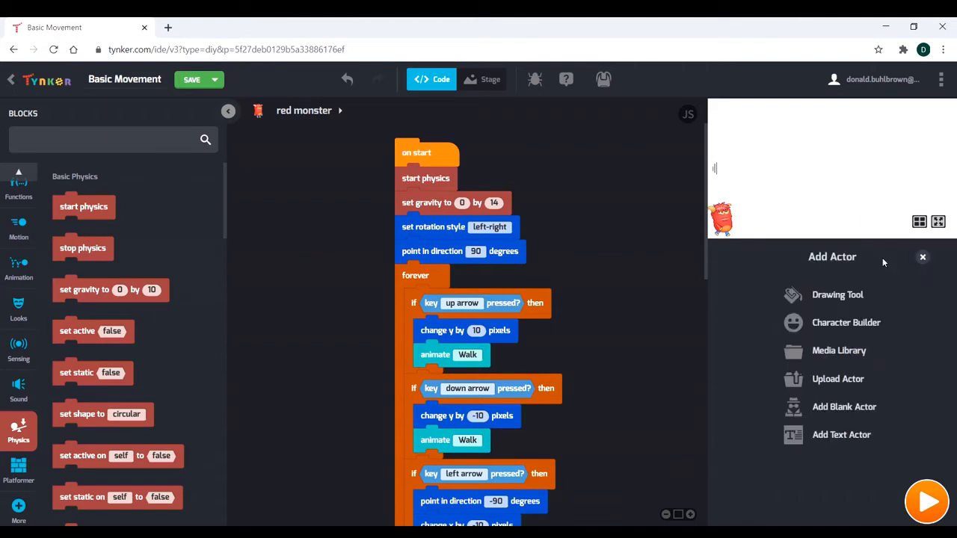
left_click(838, 350)
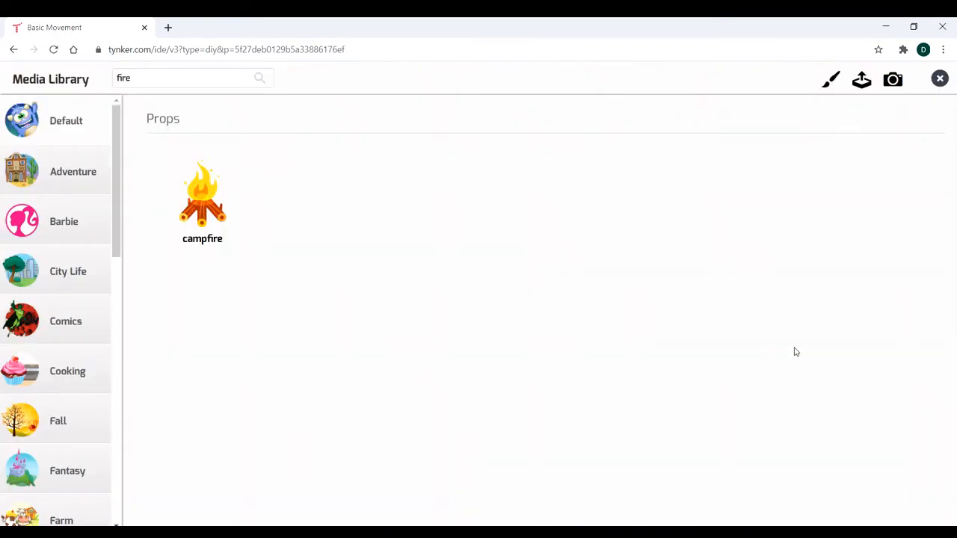
mouse_move(204, 211)
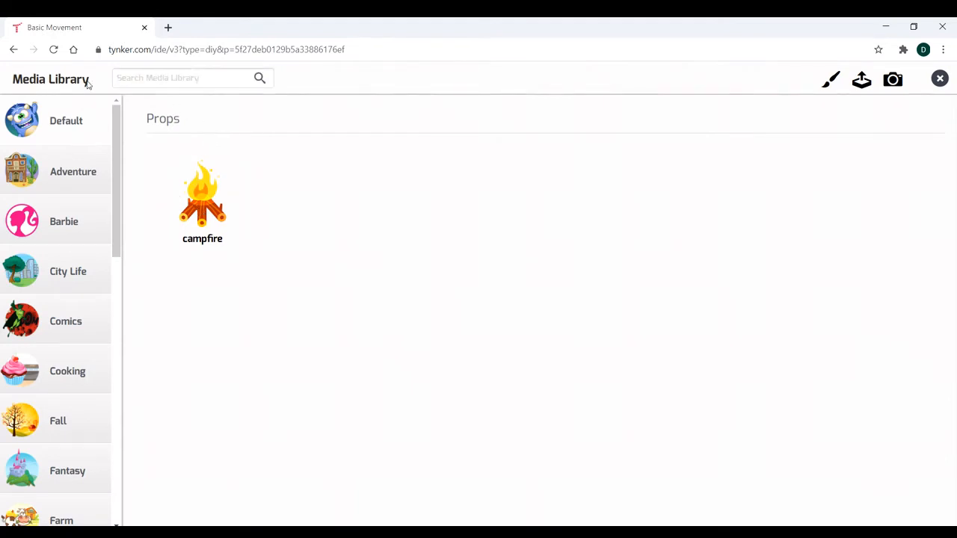
type("platform")
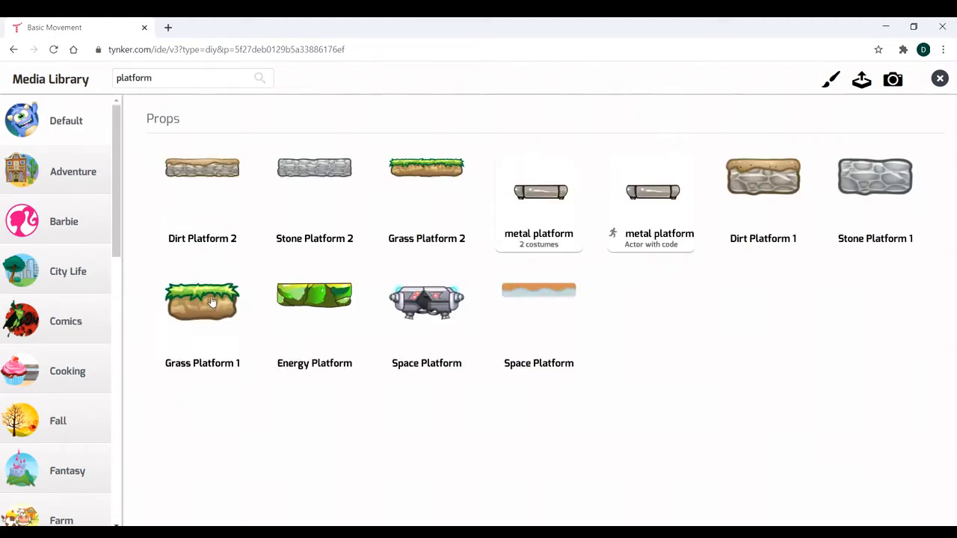
mouse_move(194, 309)
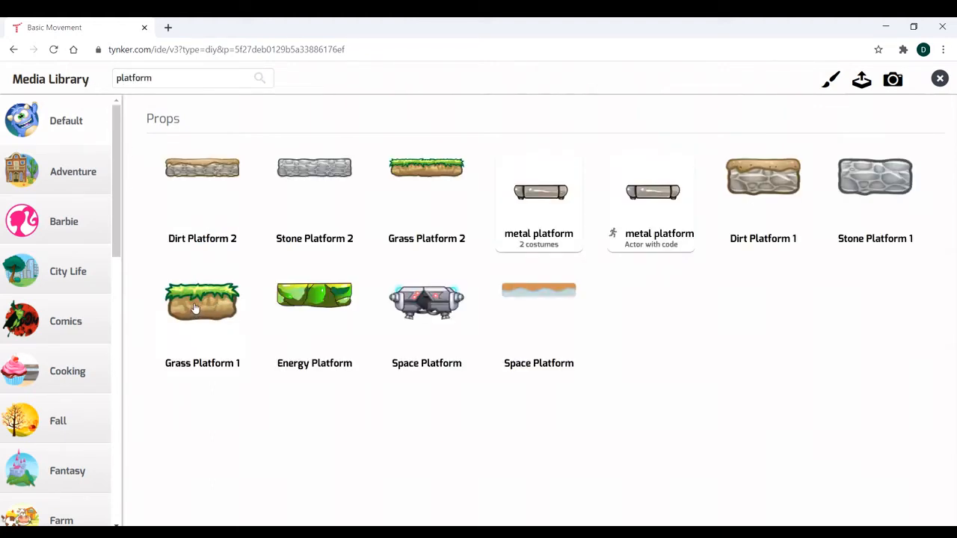
left_click(202, 301)
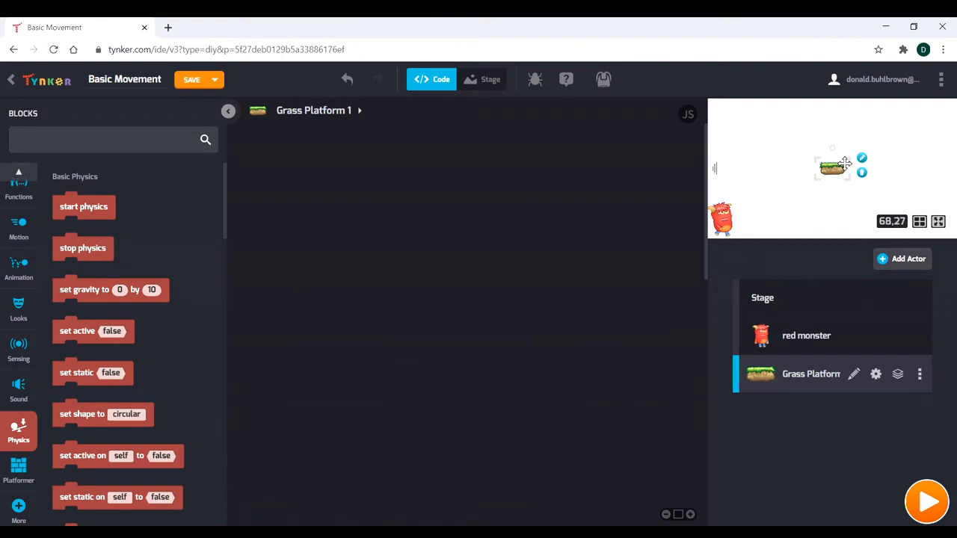
Move the grass platform beside the red monster and test-run the game
left_click_drag(831, 168, 763, 216)
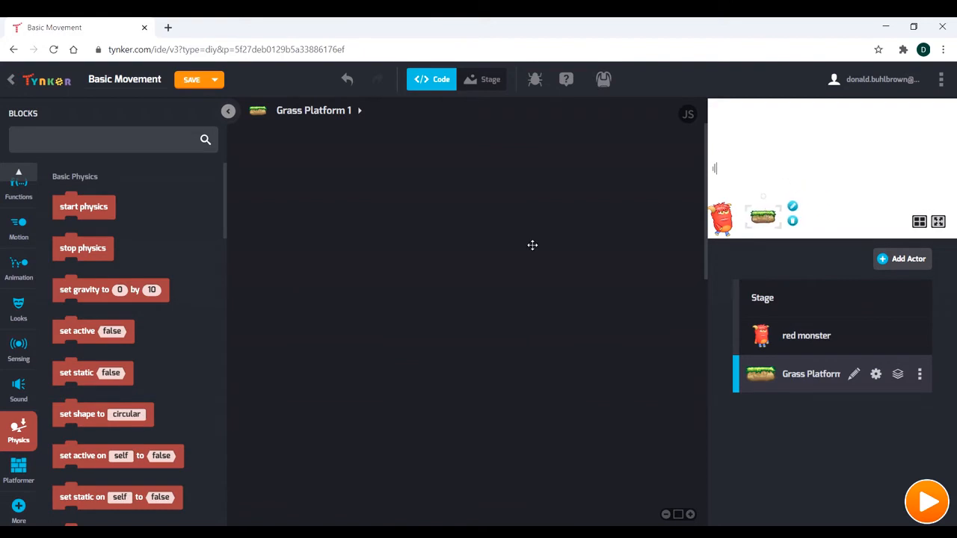
left_click(805, 334)
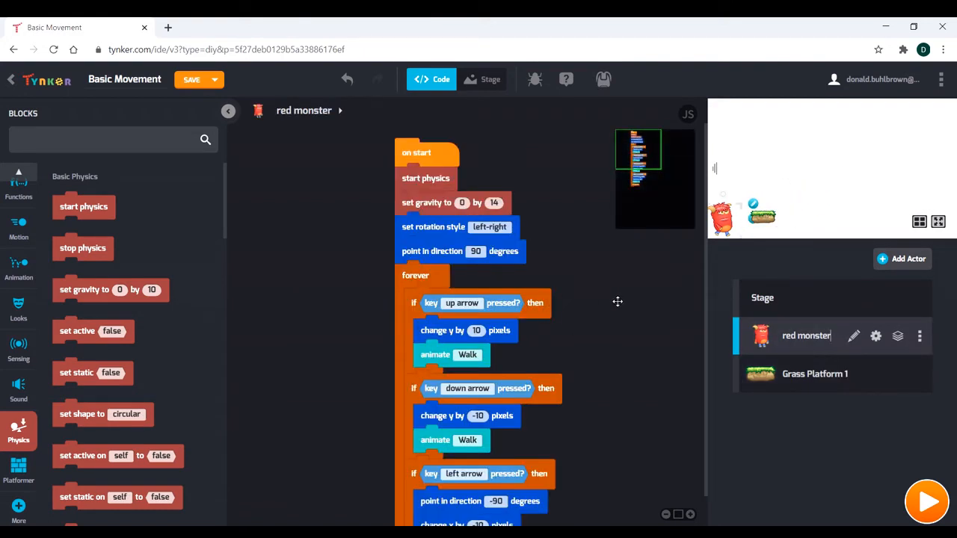
left_click(927, 501)
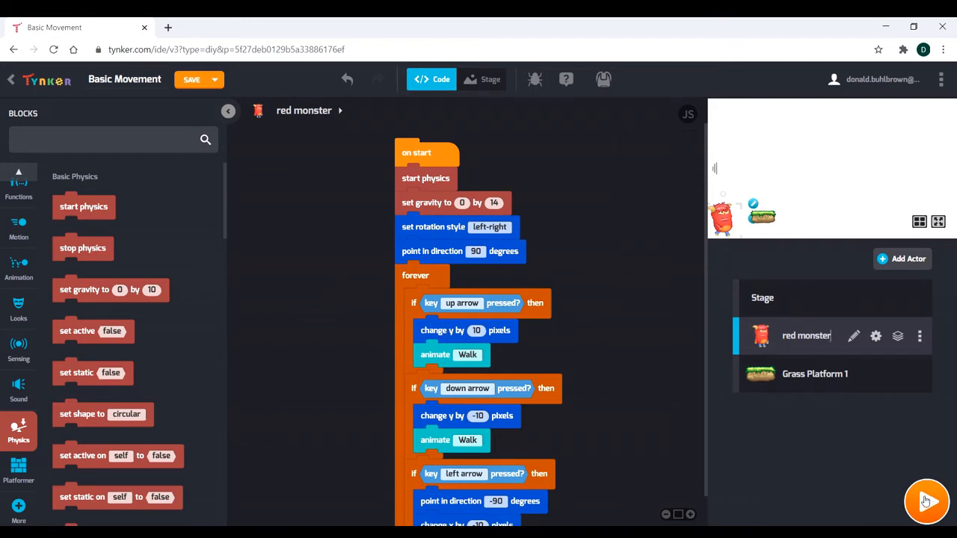
left_click(192, 79)
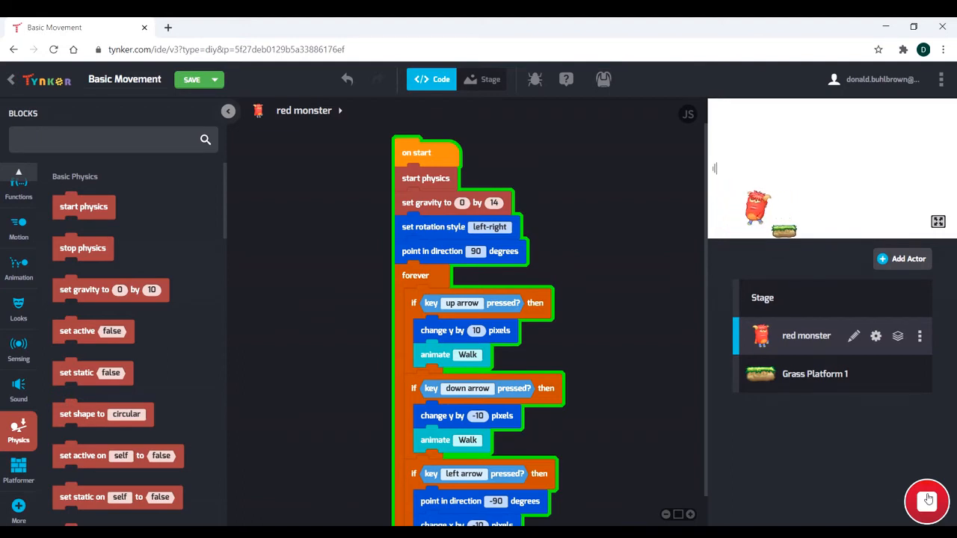
left_click(927, 500)
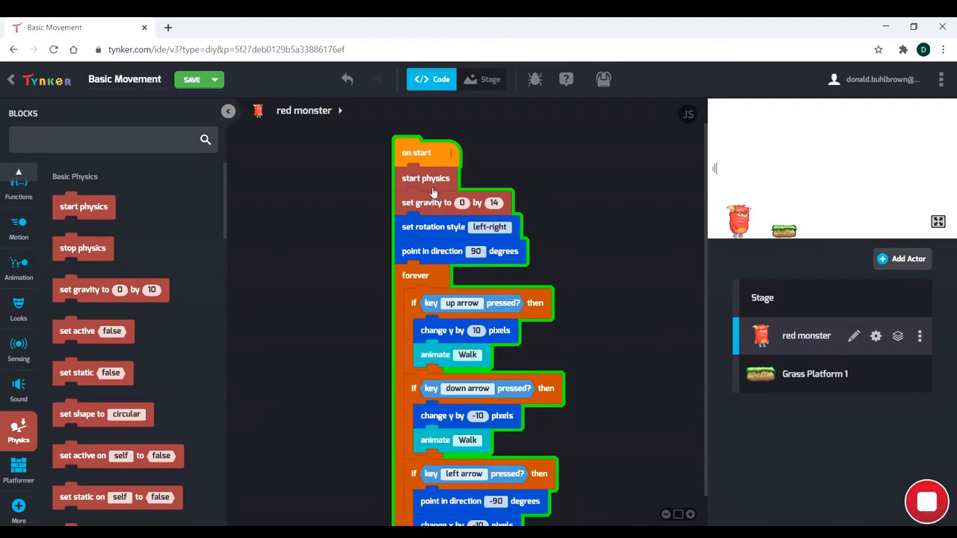
mouse_move(775, 404)
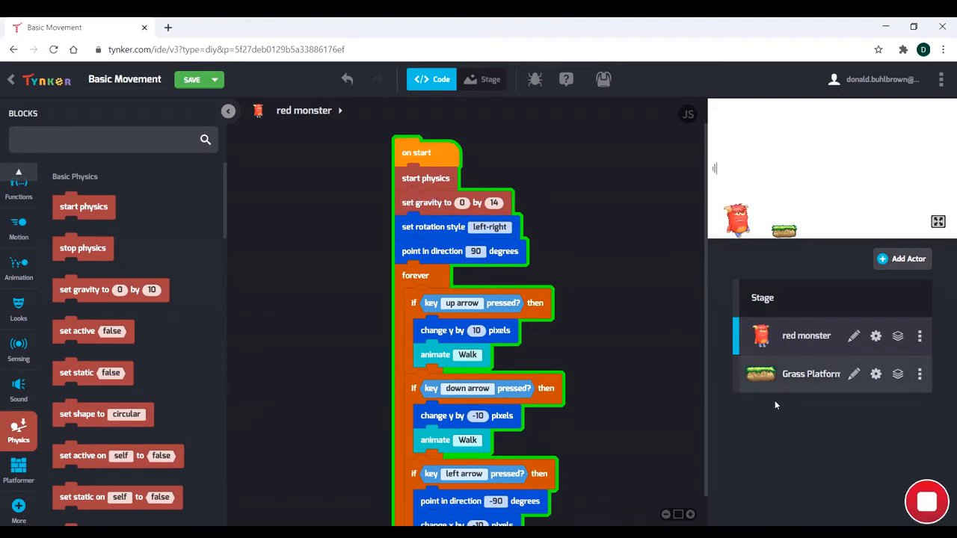
Move the monster to the stage's bottom left, rerun, and show Grass Platform 1's script
left_click(811, 374)
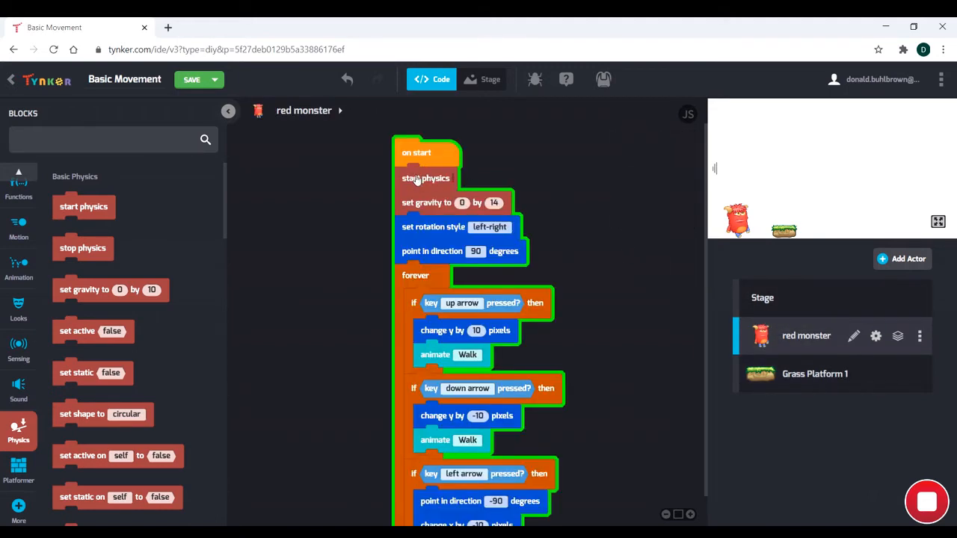
mouse_move(791, 239)
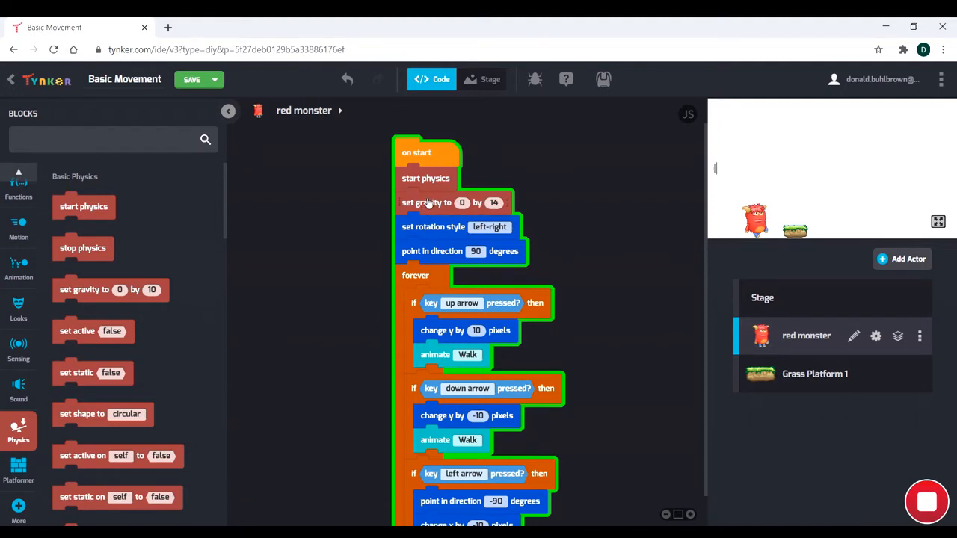
mouse_move(416, 228)
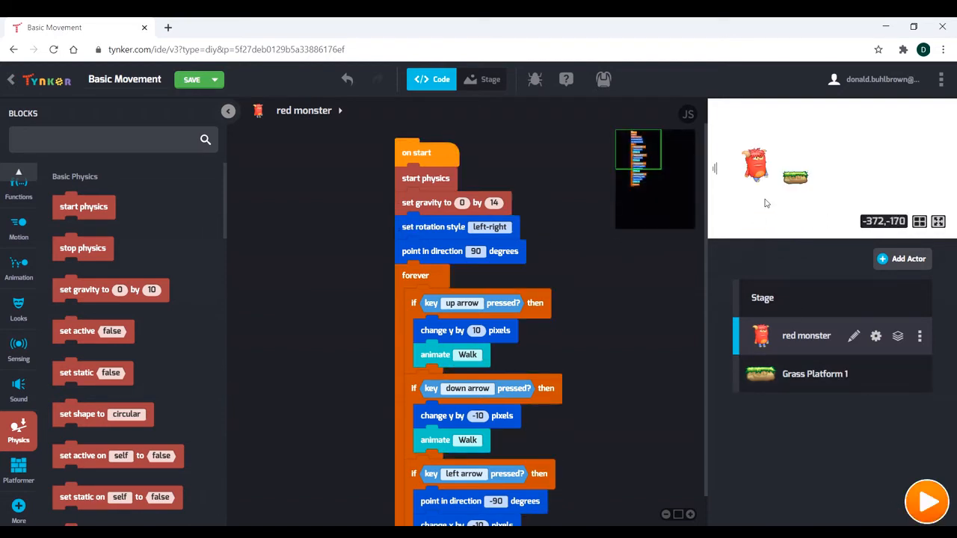
left_click_drag(755, 163, 729, 217)
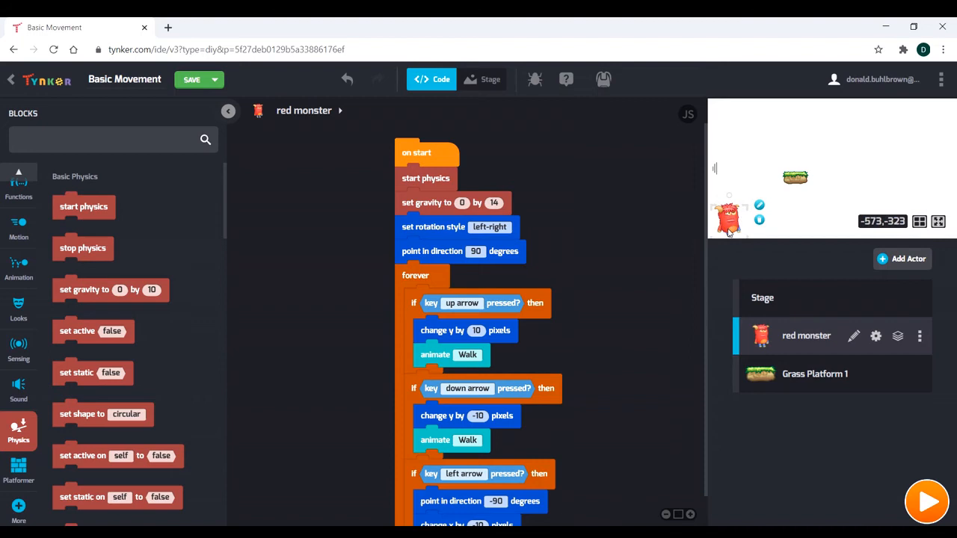
left_click(926, 501)
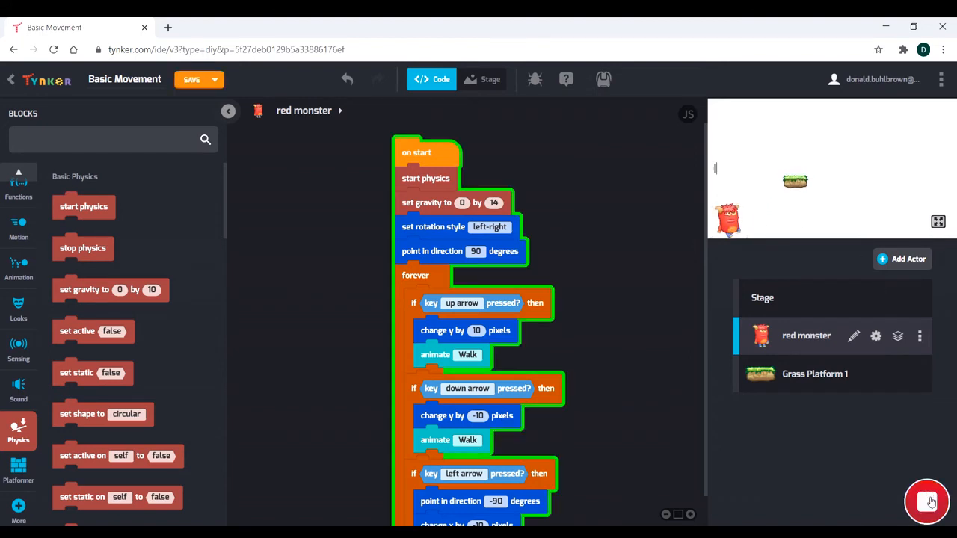
left_click(814, 373)
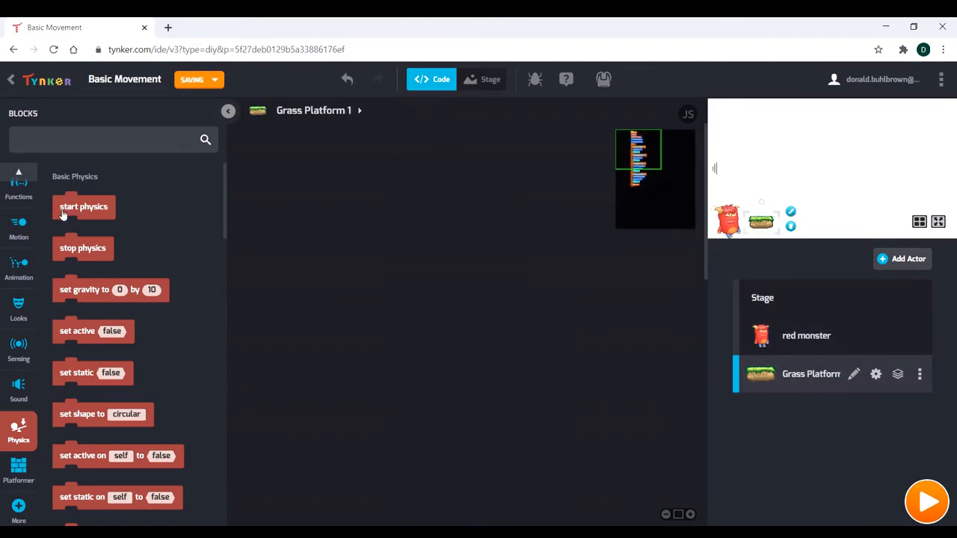
Give Grass Platform 1 an 'on start' block with 'set static' true, and test it
left_click(17, 182)
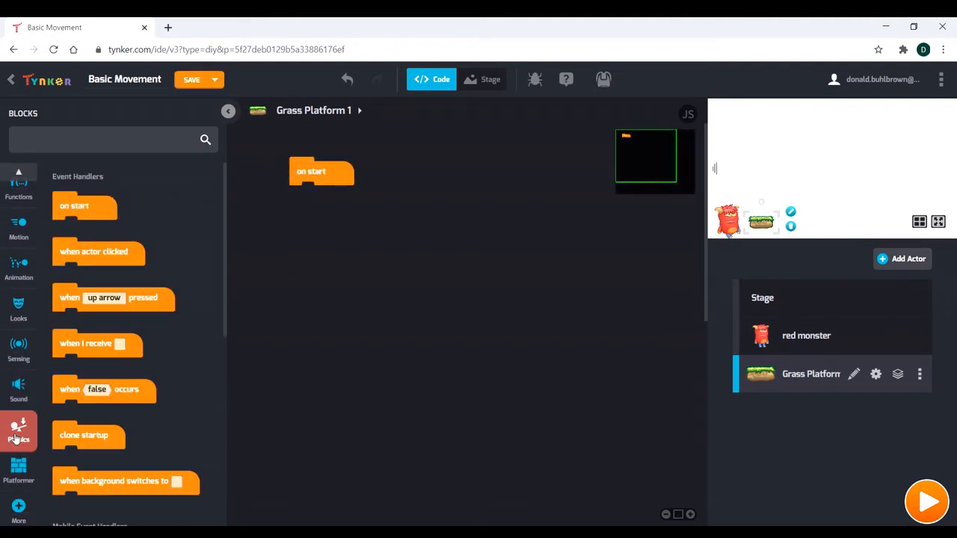
left_click(19, 432)
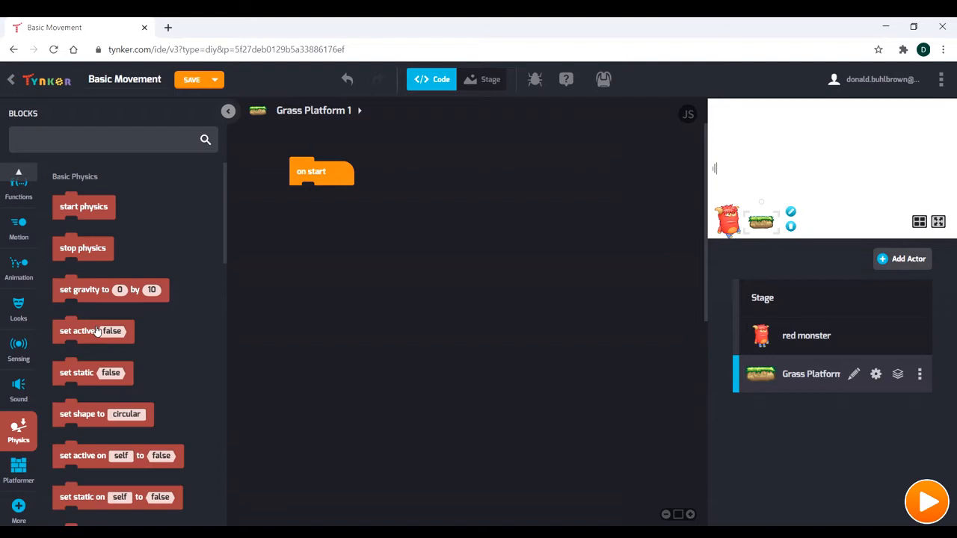
left_click_drag(93, 330, 262, 261)
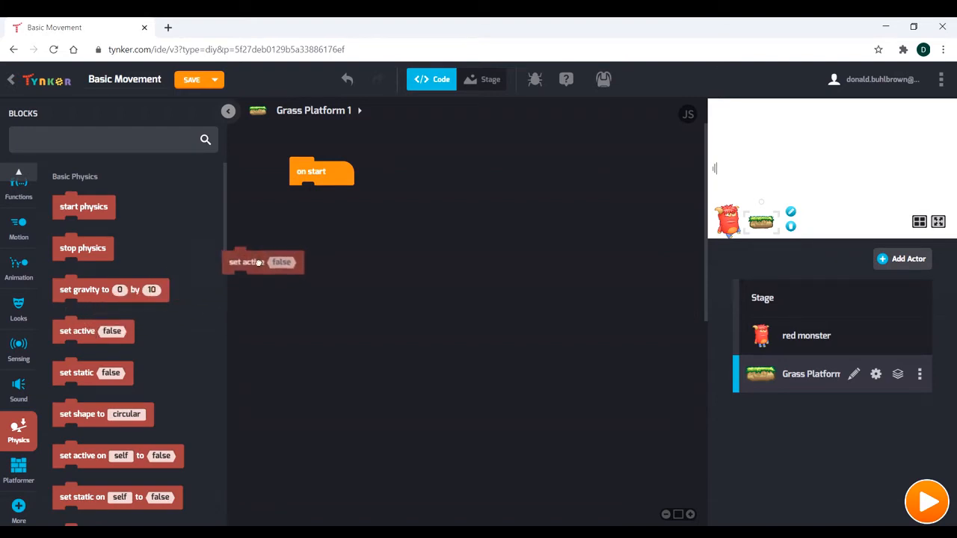
left_click_drag(262, 263, 331, 209)
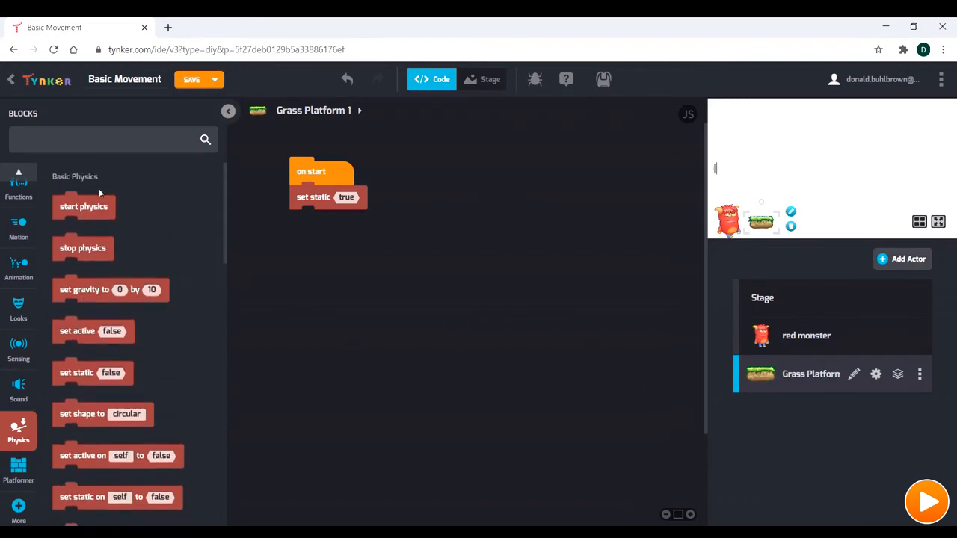
mouse_move(69, 376)
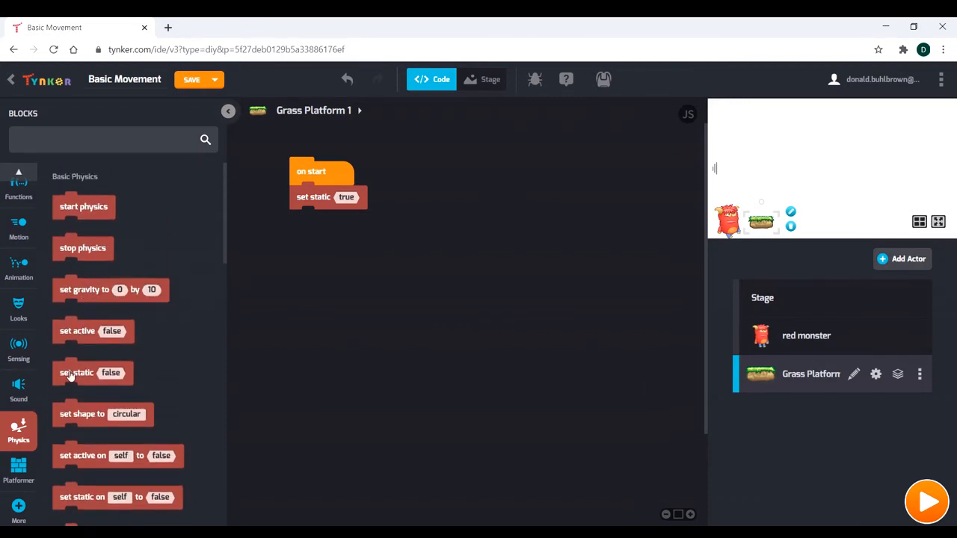
left_click(926, 502)
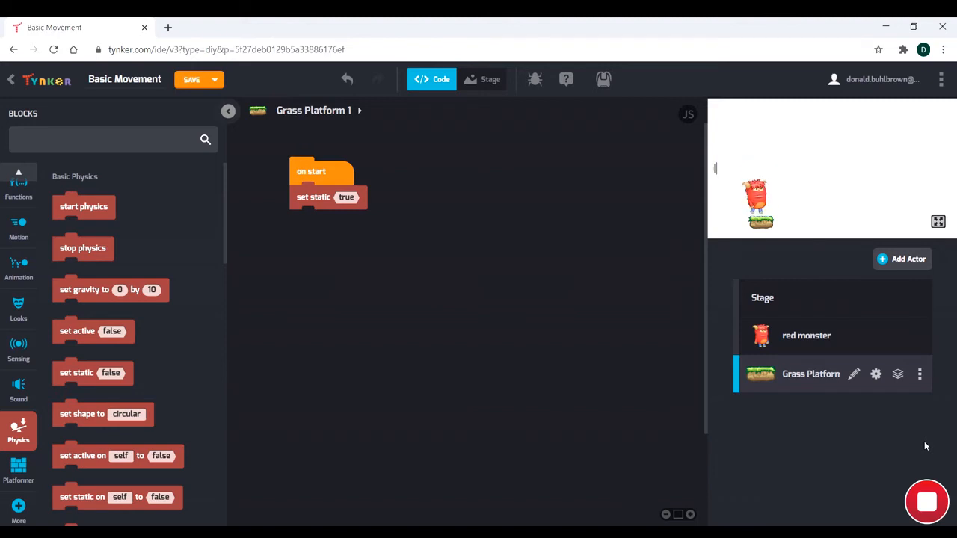
left_click(191, 80)
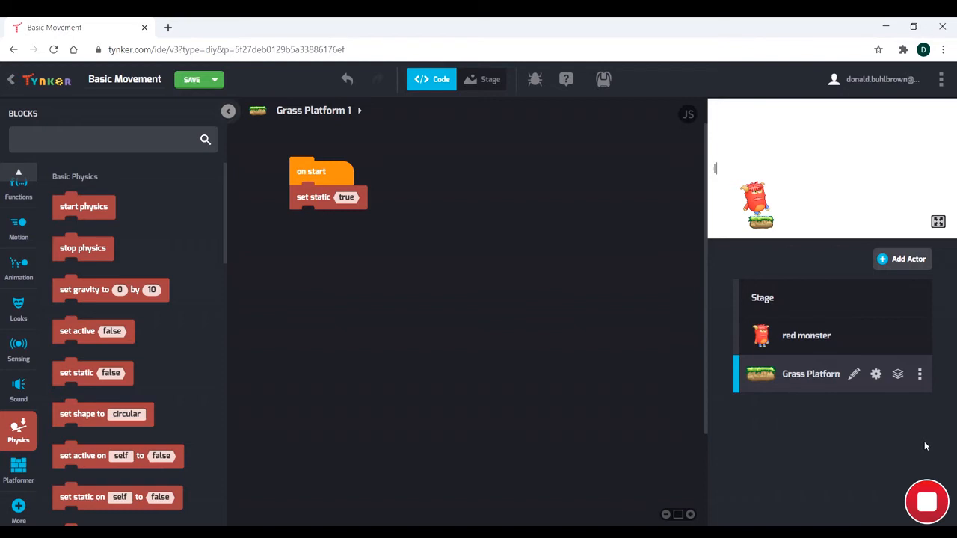
mouse_move(791, 386)
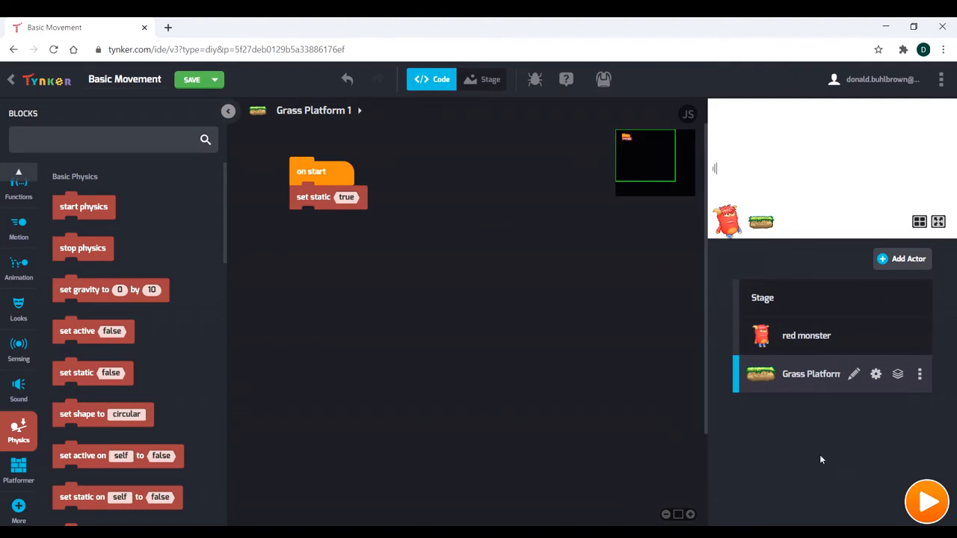
mouse_move(897, 373)
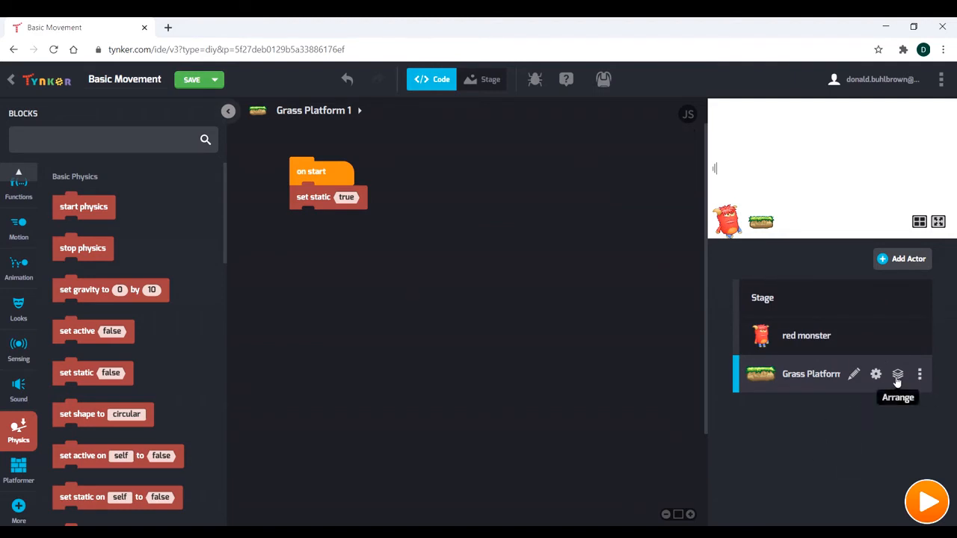
Duplicate the grass platform into Grass Platform 11 and test both platforms
left_click(919, 374)
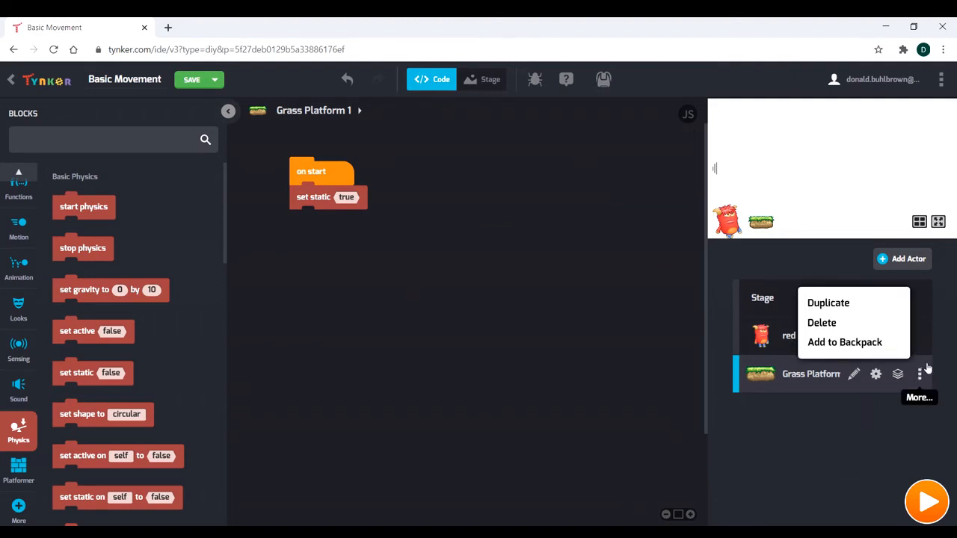
left_click(827, 302)
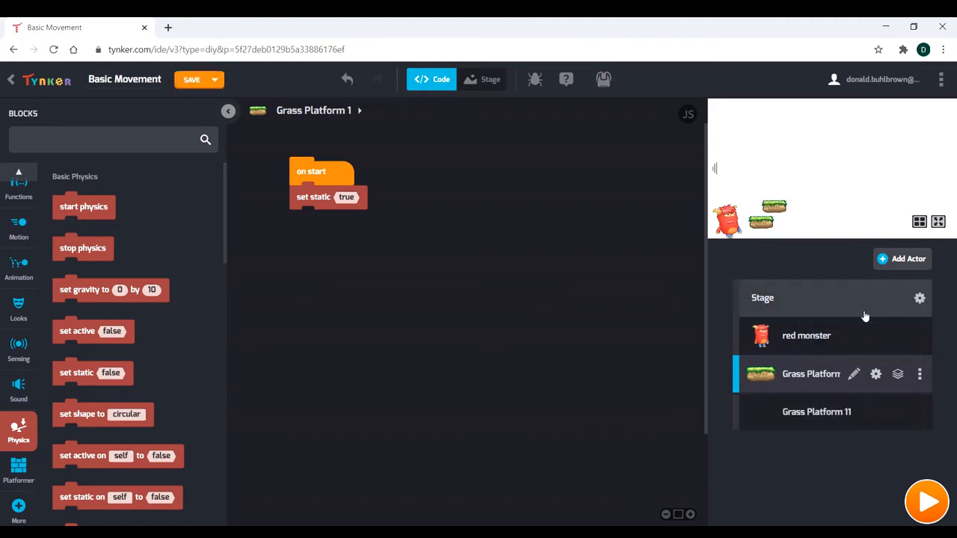
left_click(816, 411)
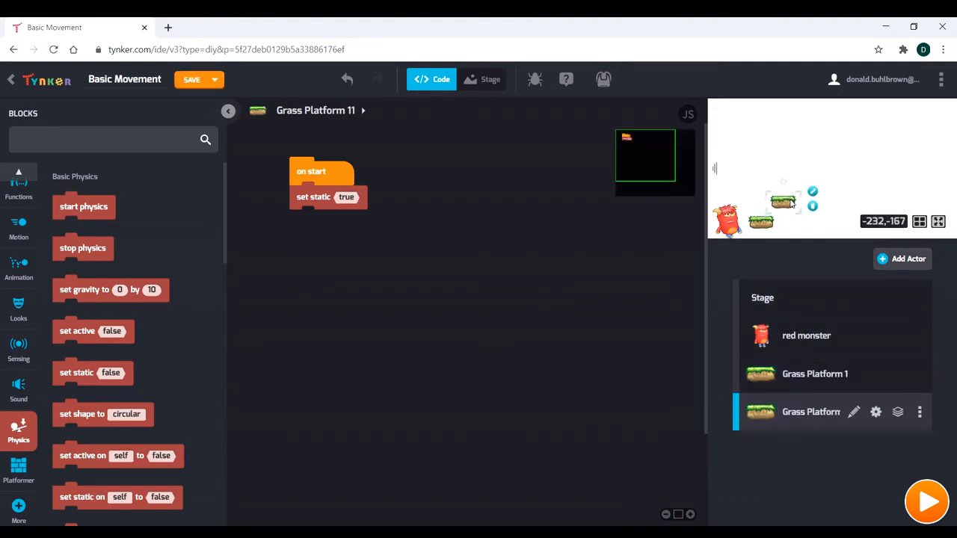
left_click(926, 501)
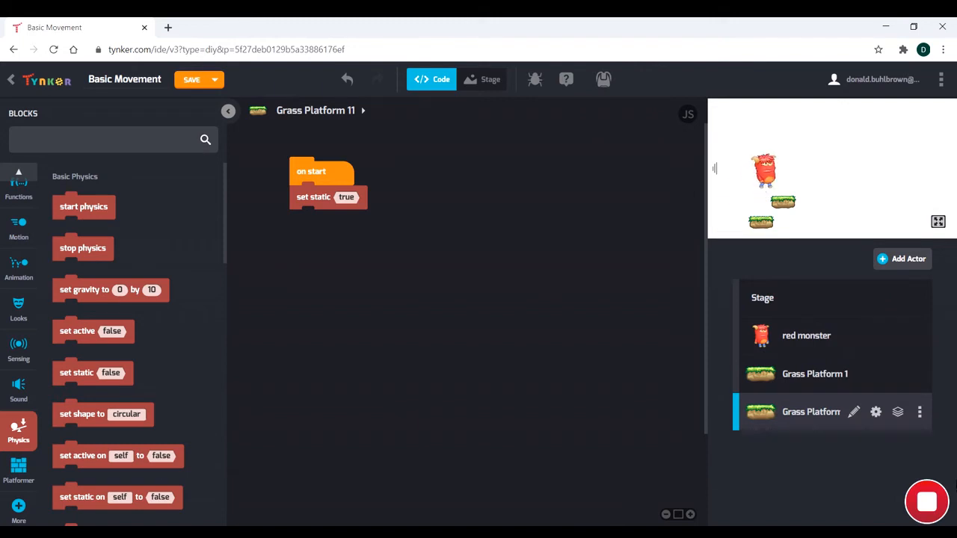
mouse_move(919, 412)
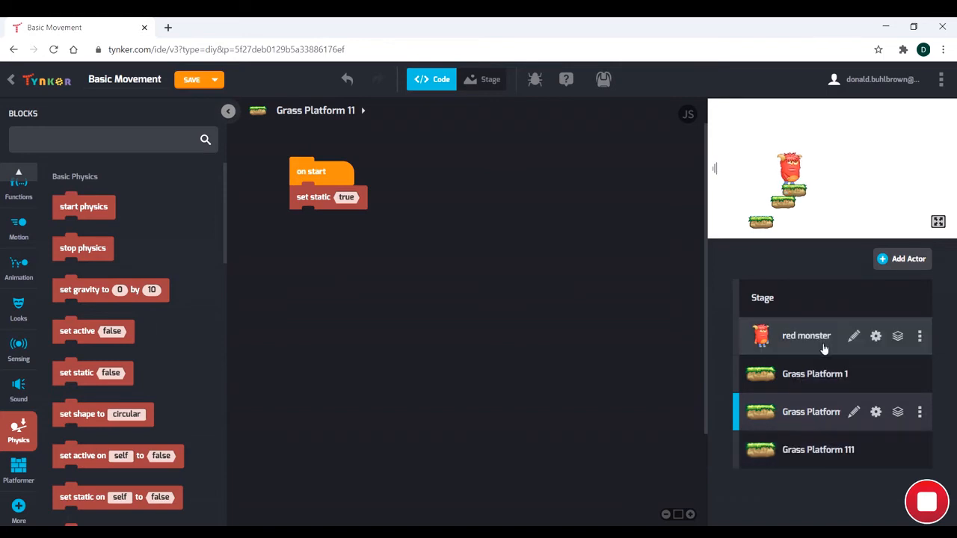
Test-run with Grass Platform 111 added, checking the monster lands on the platforms, then stop
left_click(191, 79)
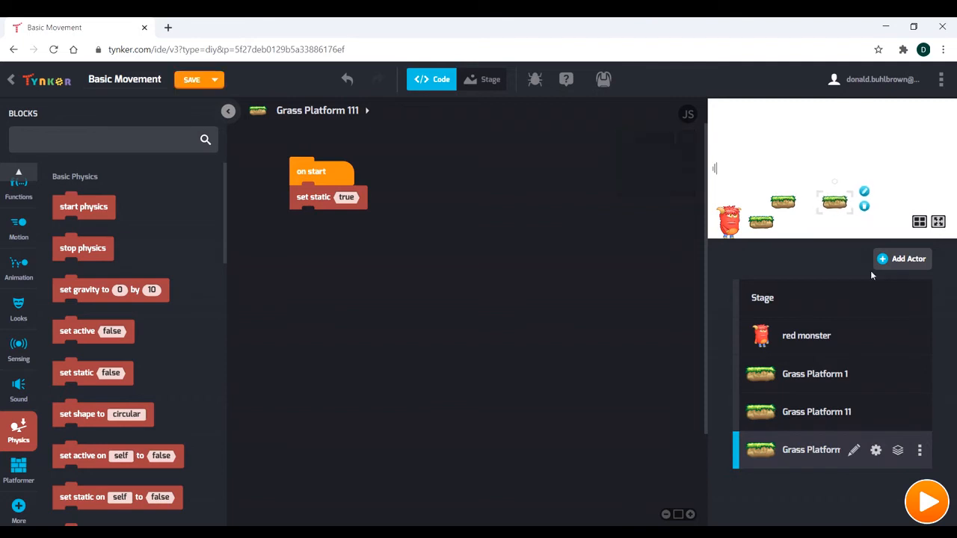
left_click(926, 501)
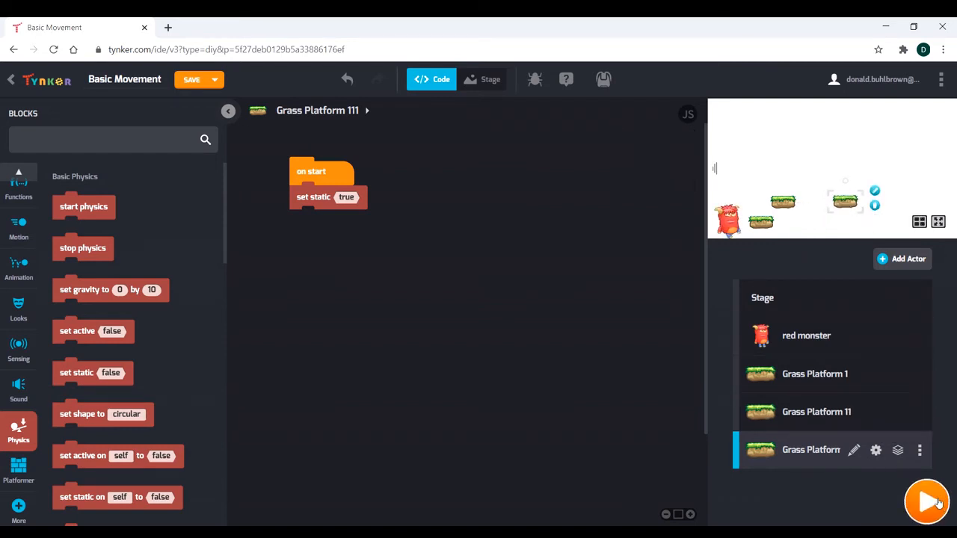
left_click(925, 501)
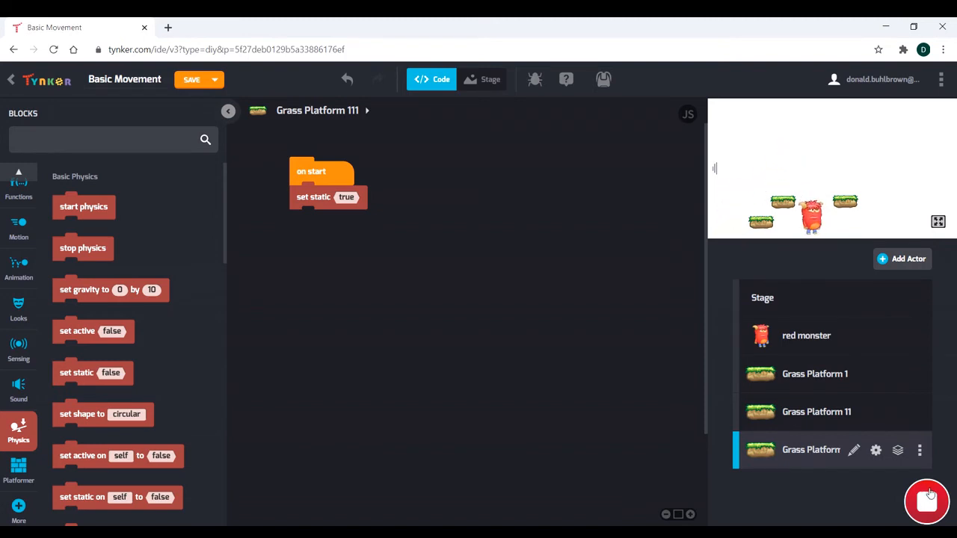
left_click(927, 501)
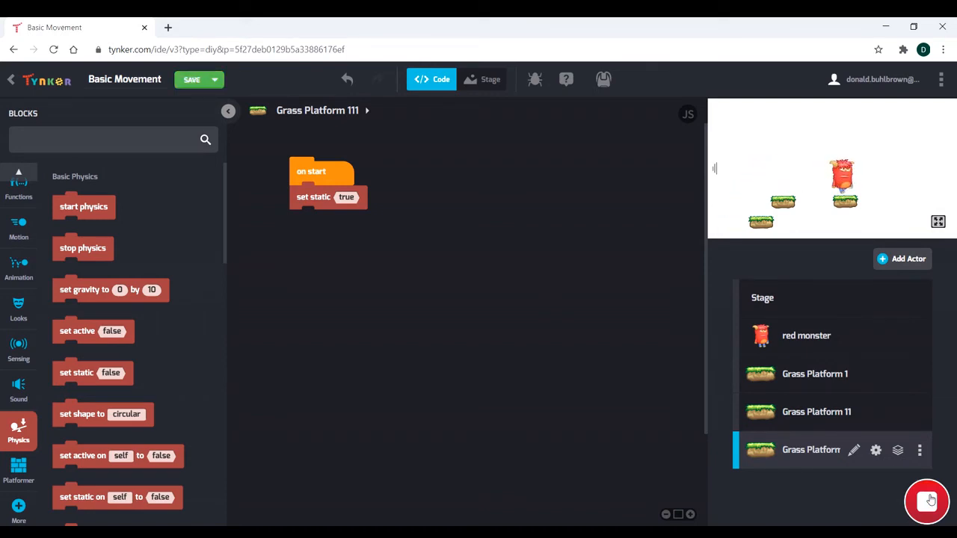
left_click(927, 502)
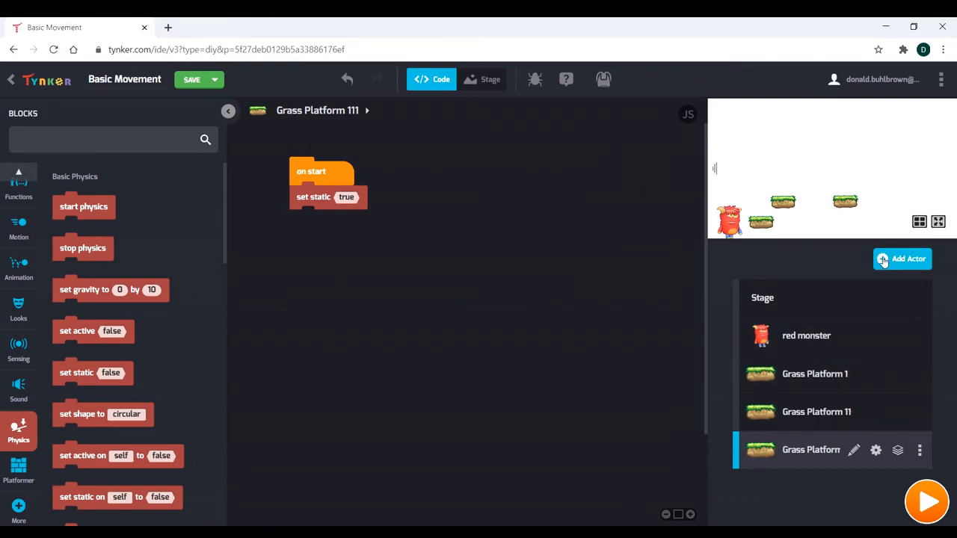
Add a campfire actor from the media library
left_click(901, 259)
type("fir")
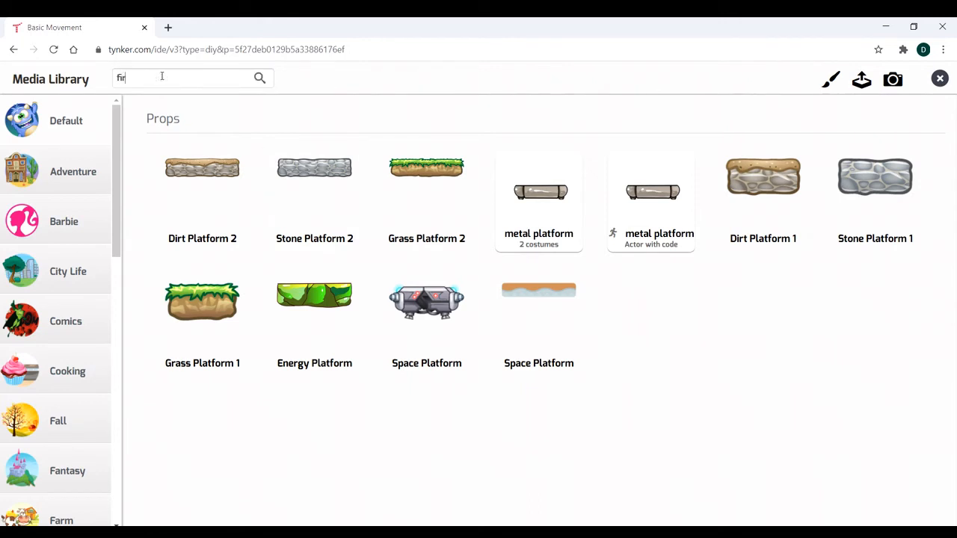
type("e")
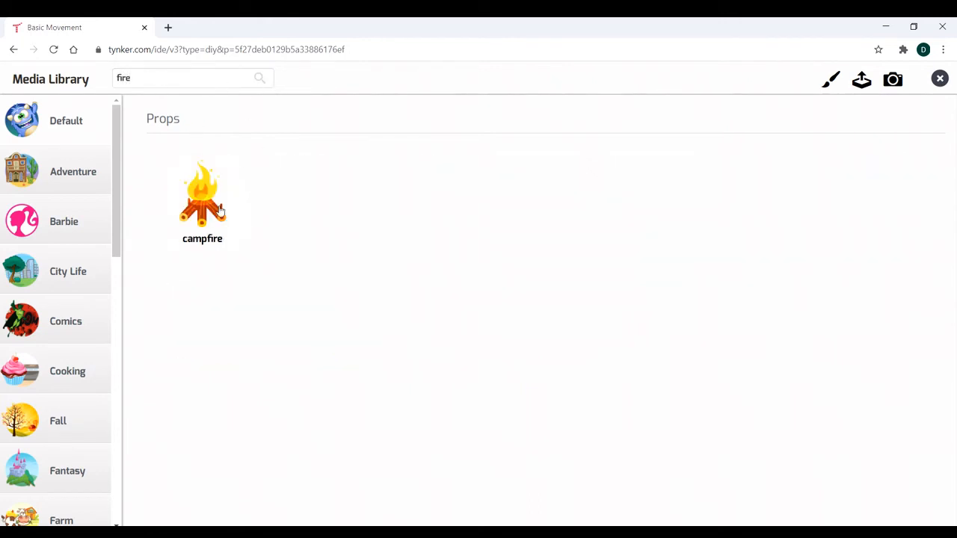
mouse_move(234, 171)
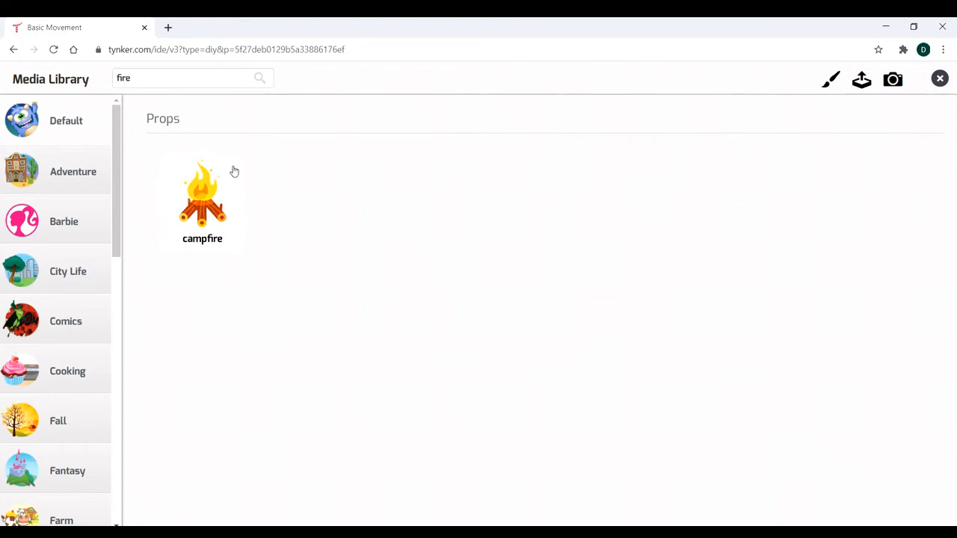
left_click(202, 193)
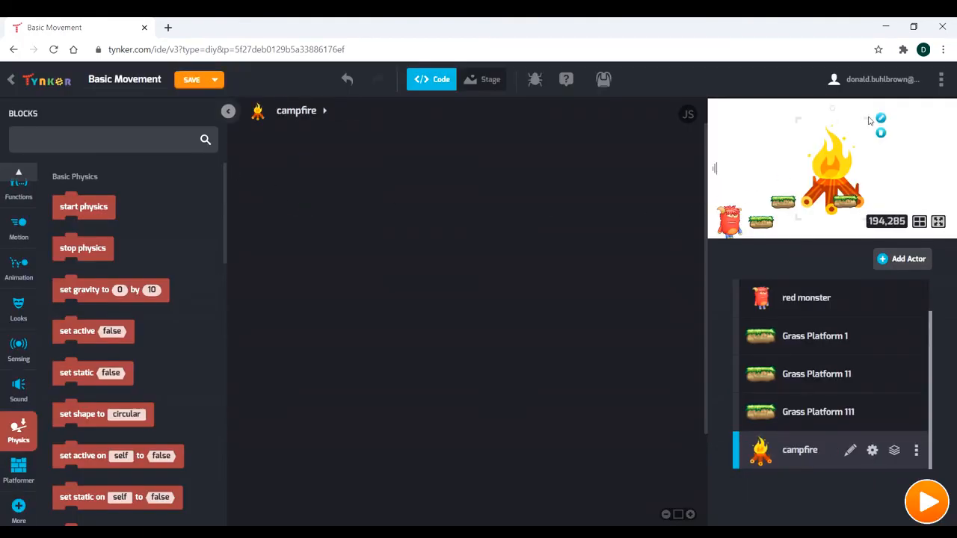
mouse_move(867, 121)
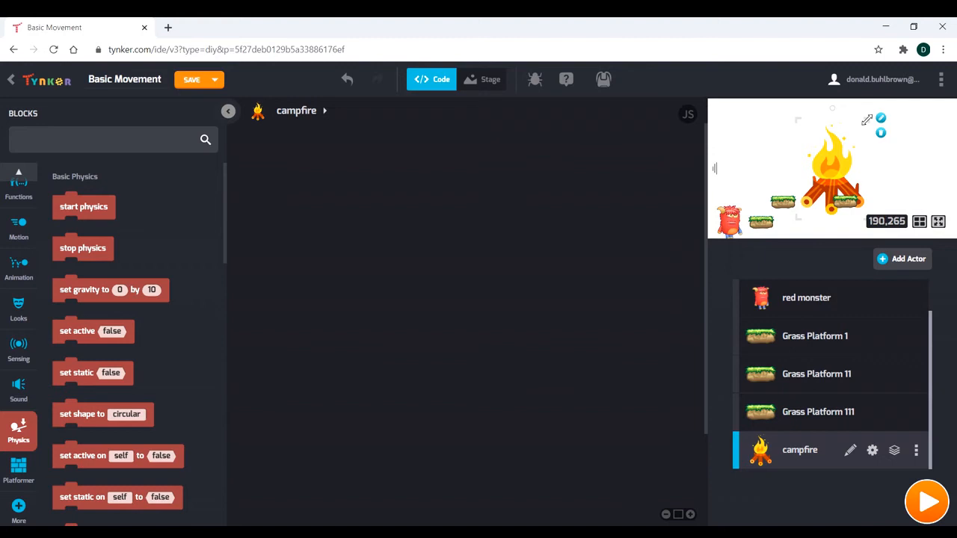
Shrink the campfire and set it on the ground between the grass platforms
left_click_drag(829, 171, 815, 191)
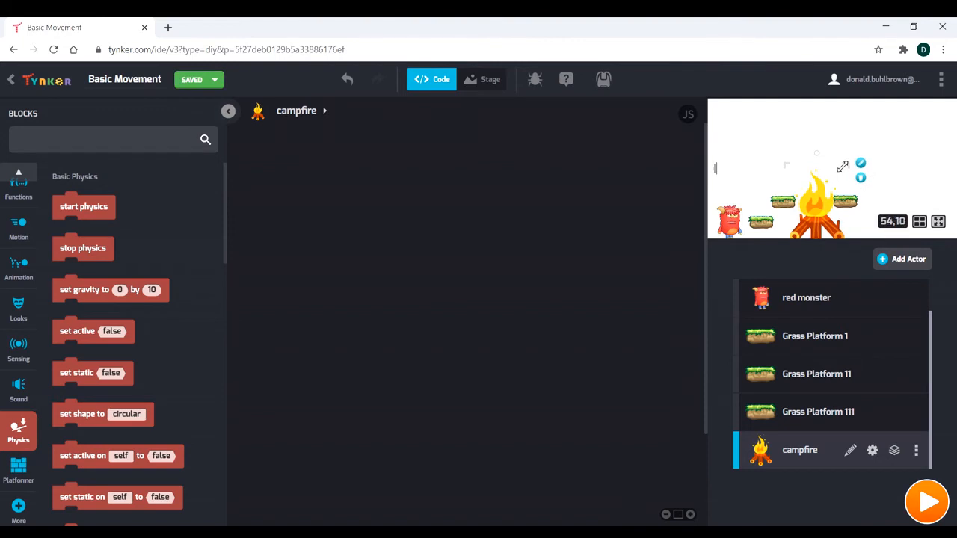
left_click_drag(816, 209, 816, 198)
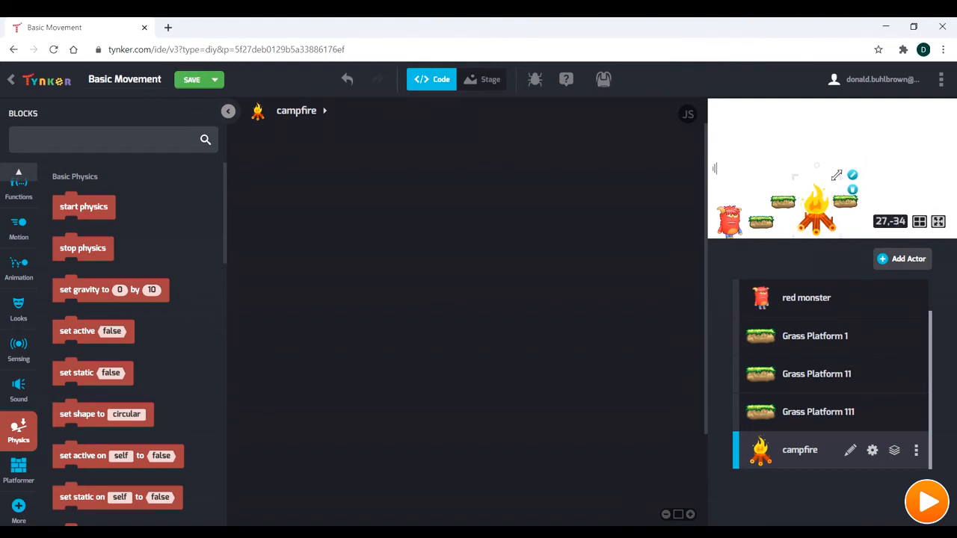
left_click_drag(816, 203, 816, 208)
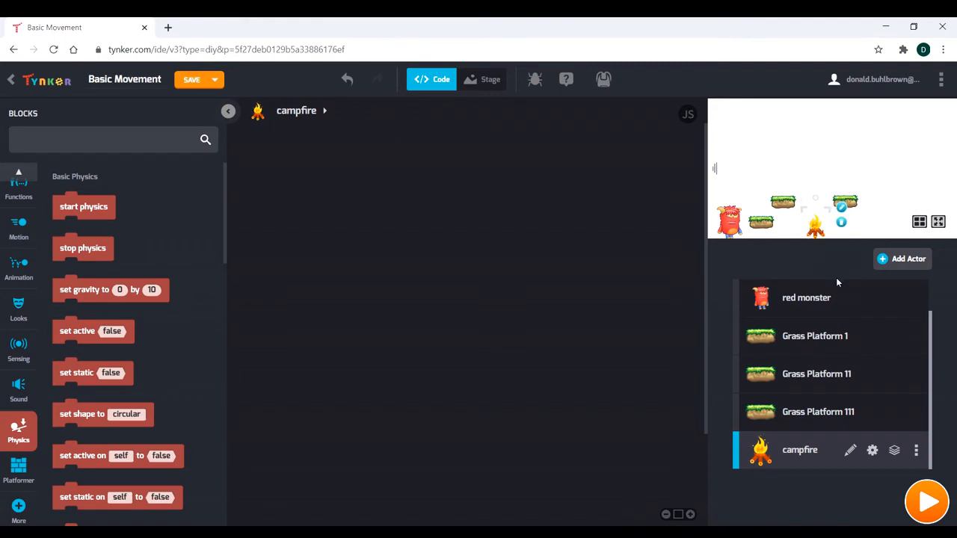
left_click(927, 501)
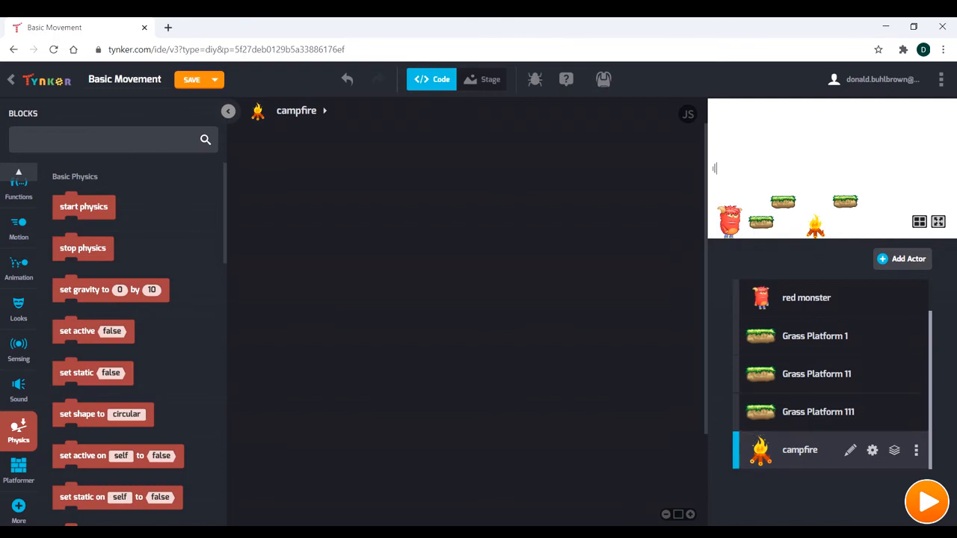
left_click(192, 80)
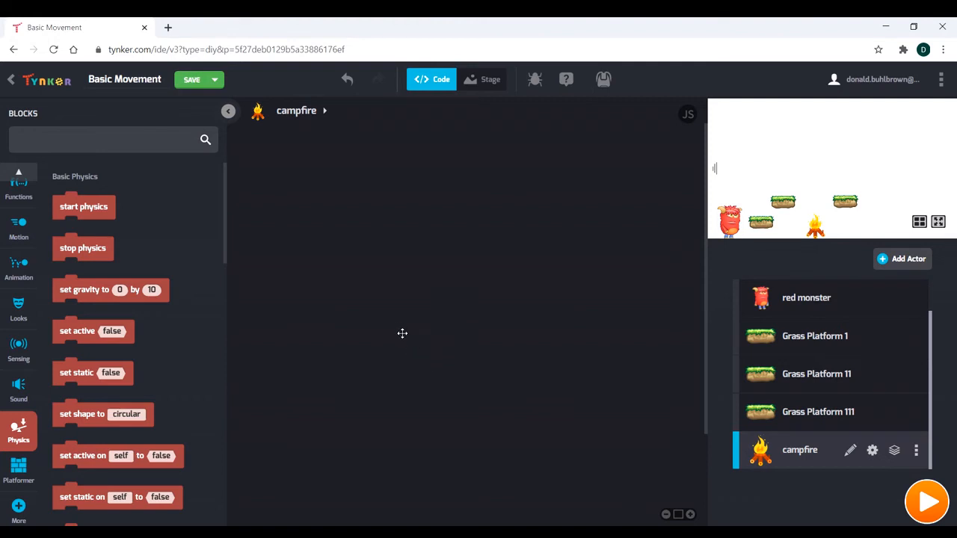
mouse_move(373, 287)
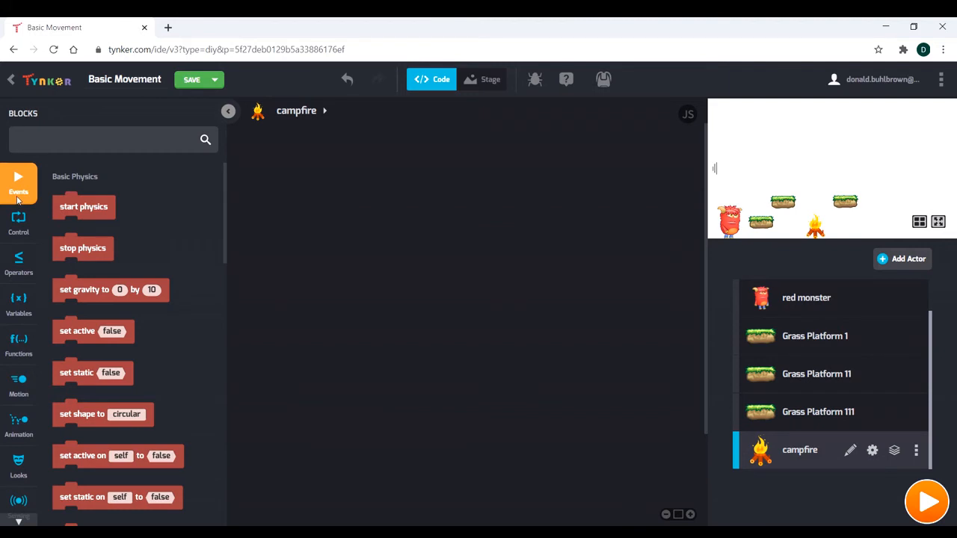
Drop an if-then check from Control inside the campfire's on-start forever loop
left_click(18, 183)
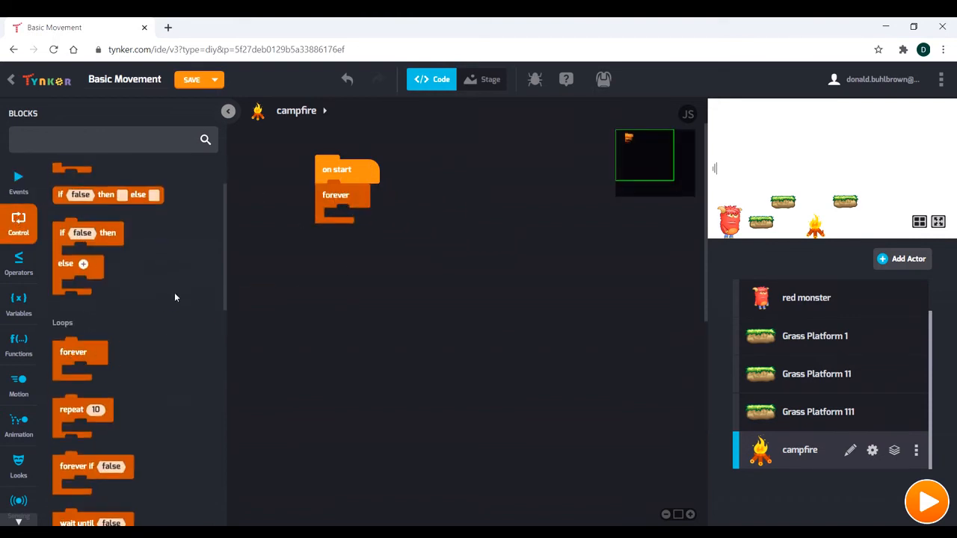
scroll("up", 3)
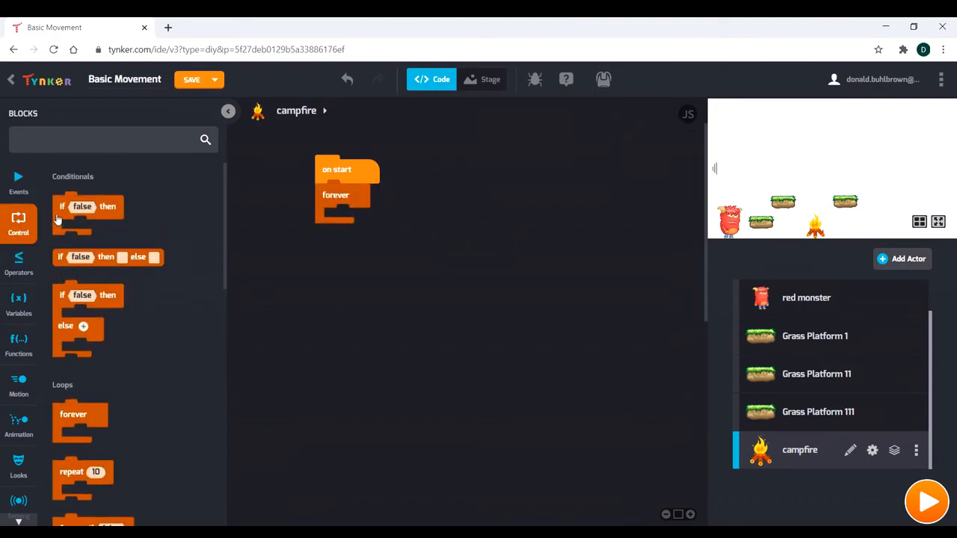
left_click_drag(88, 206, 358, 219)
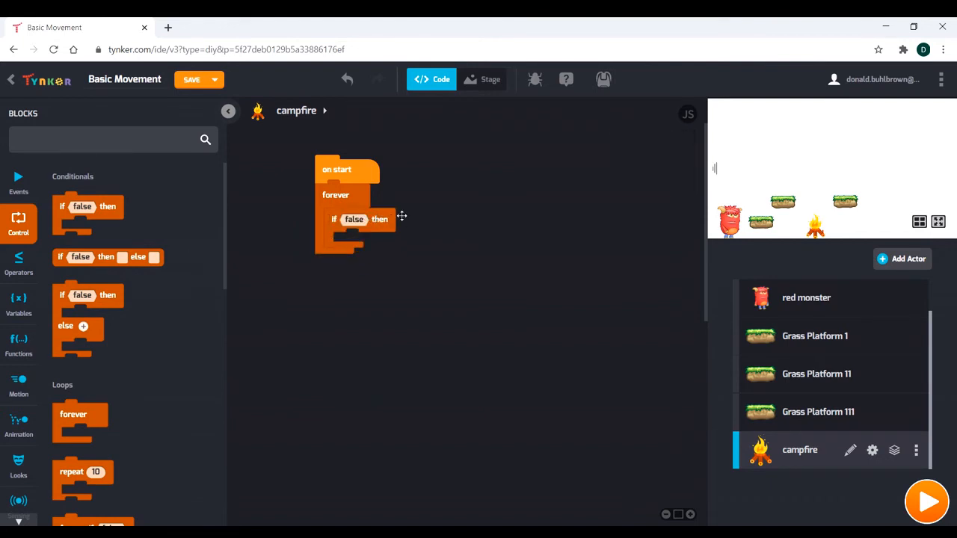
mouse_move(731, 218)
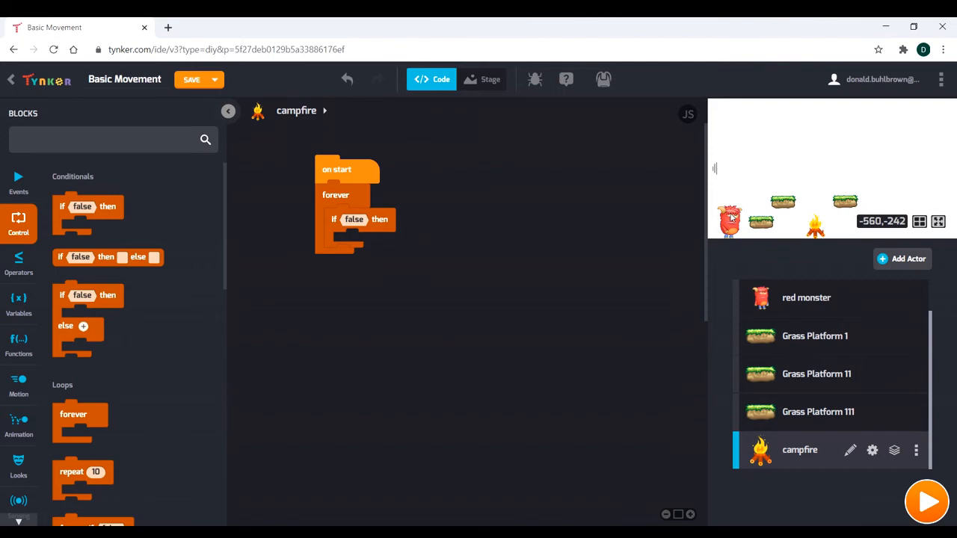
mouse_move(419, 258)
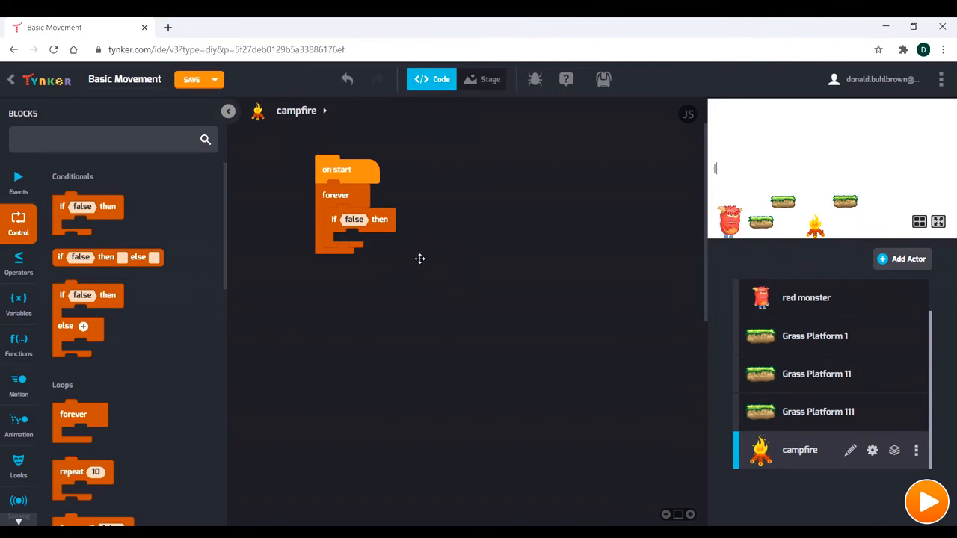
mouse_move(428, 254)
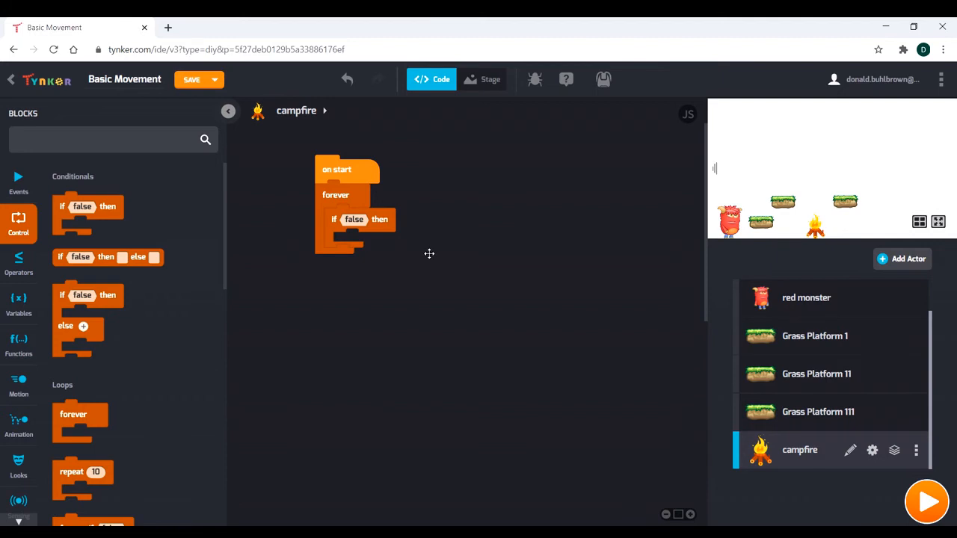
left_click(192, 79)
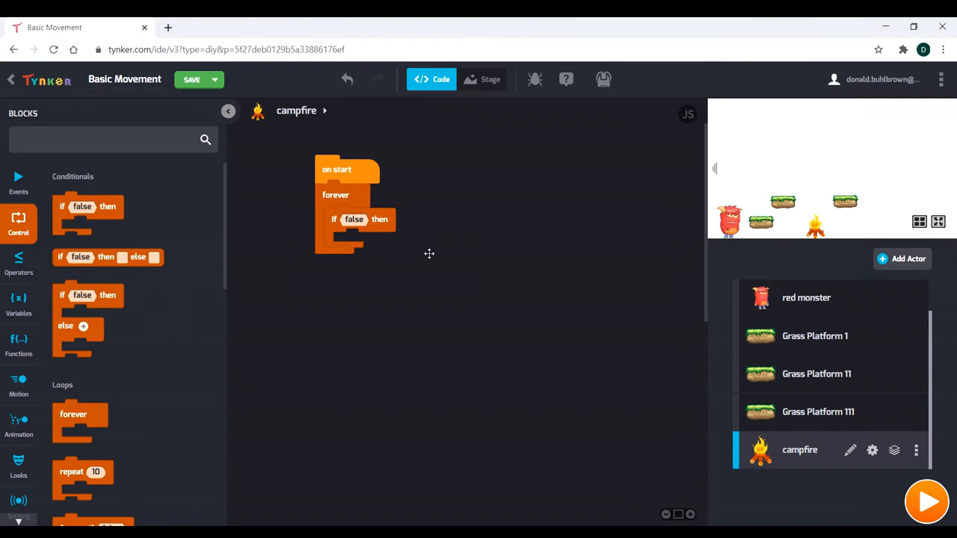
mouse_move(322, 165)
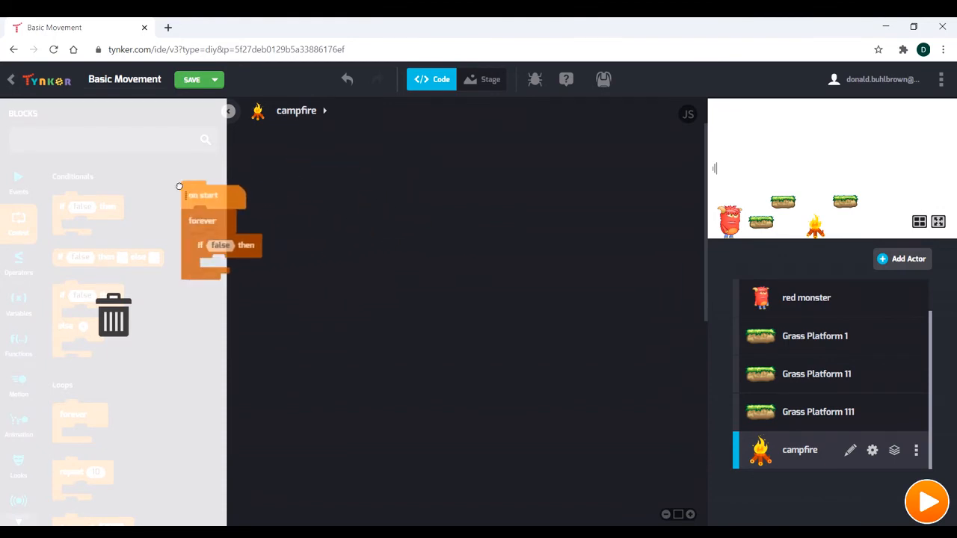
Attach a forever loop under a new on-start block in the red monster's code
left_click(805, 297)
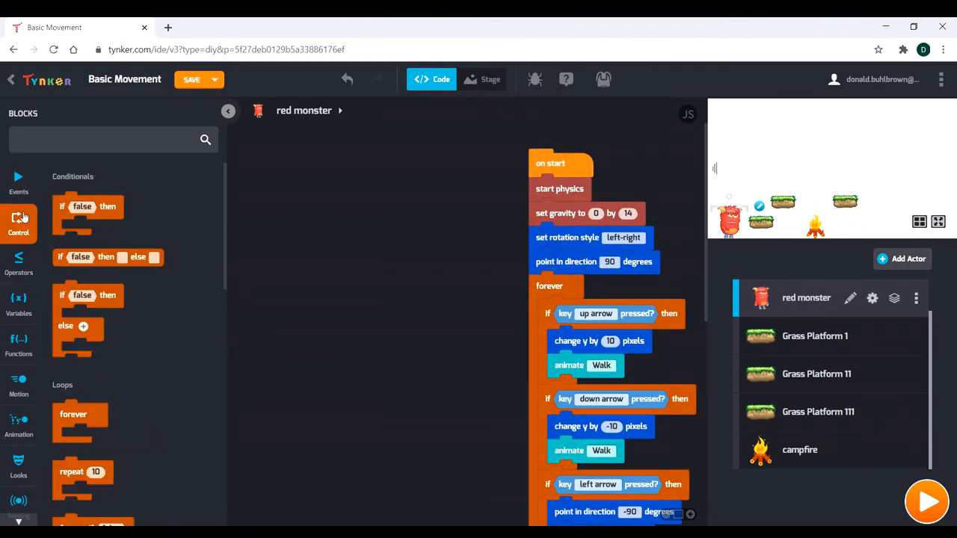
left_click(18, 183)
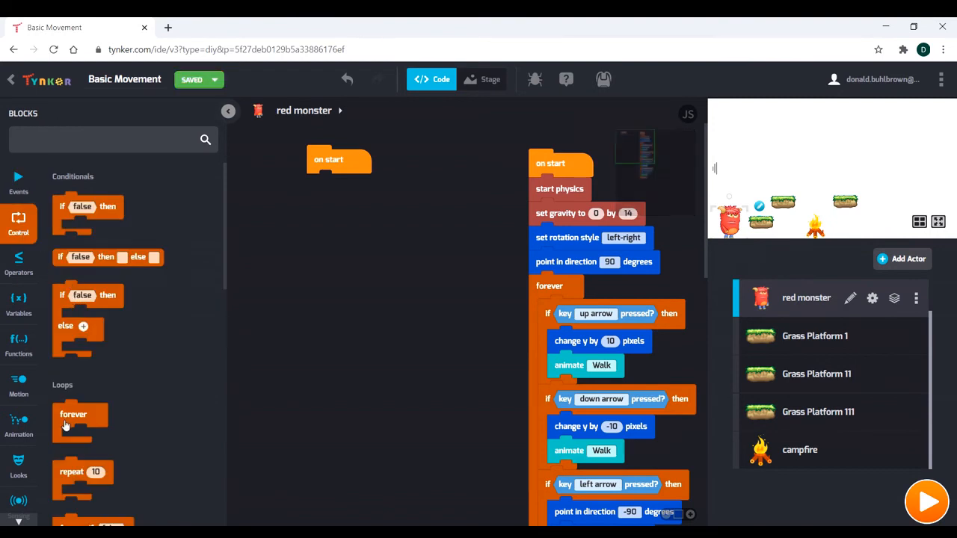
left_click_drag(74, 414, 327, 184)
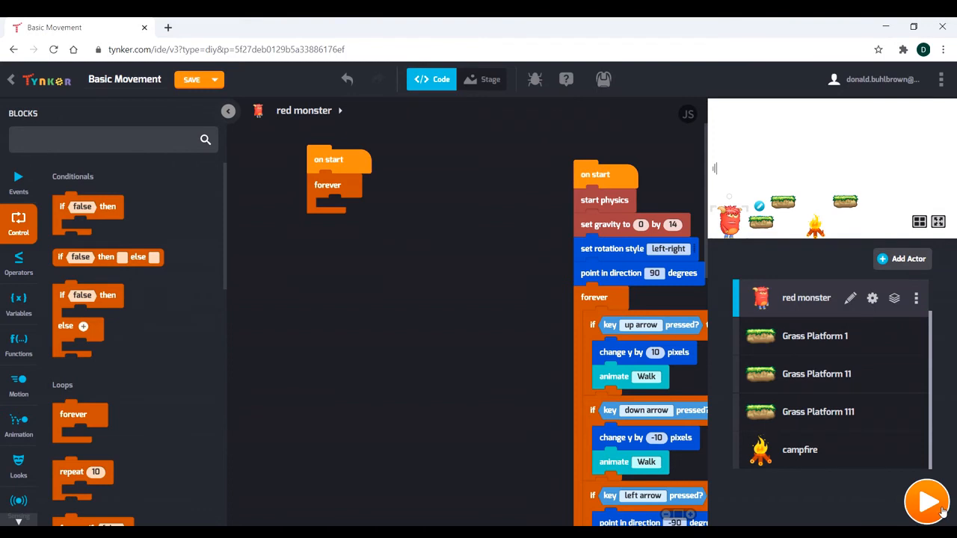
left_click(927, 501)
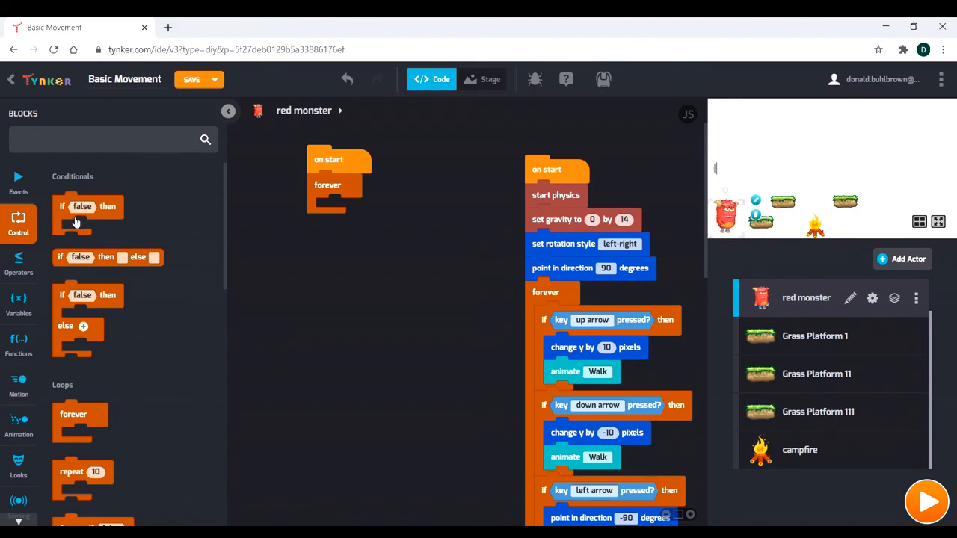
Put an 'if collided with campfire' check inside the red monster's second forever loop
left_click_drag(89, 213, 346, 210)
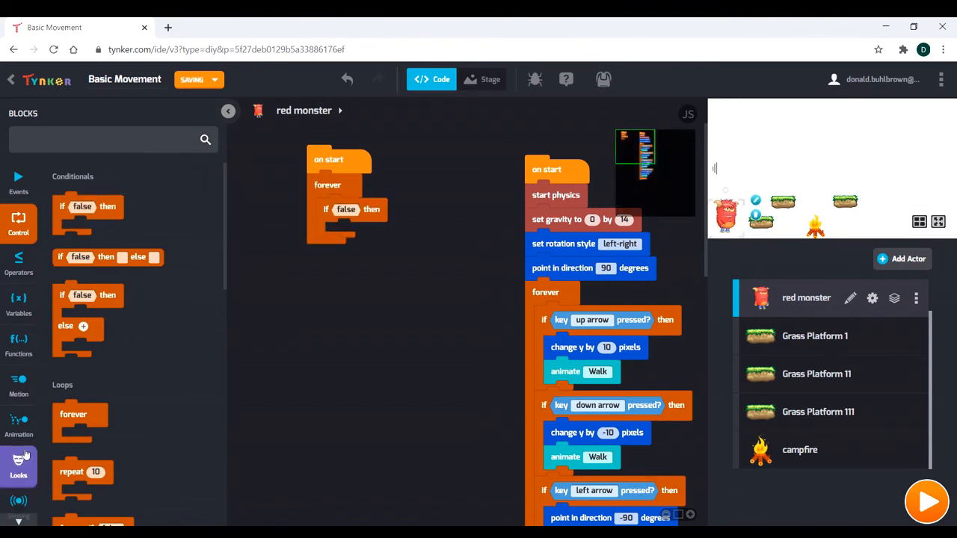
scroll("down", 3)
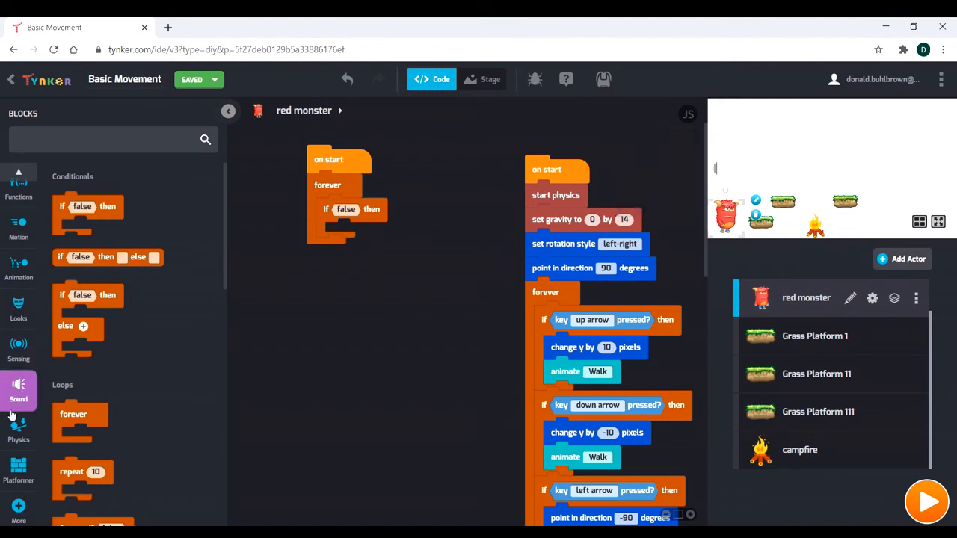
left_click(18, 431)
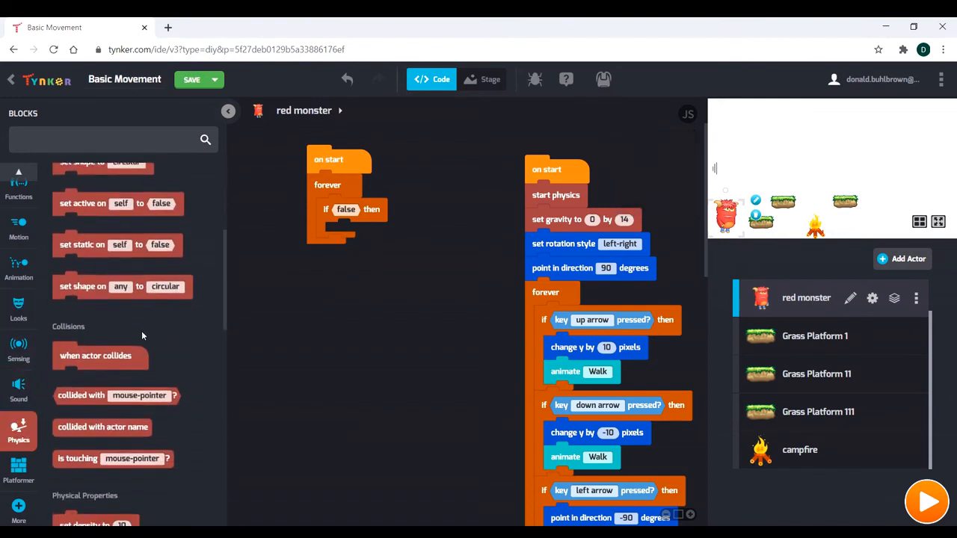
left_click_drag(116, 395, 396, 204)
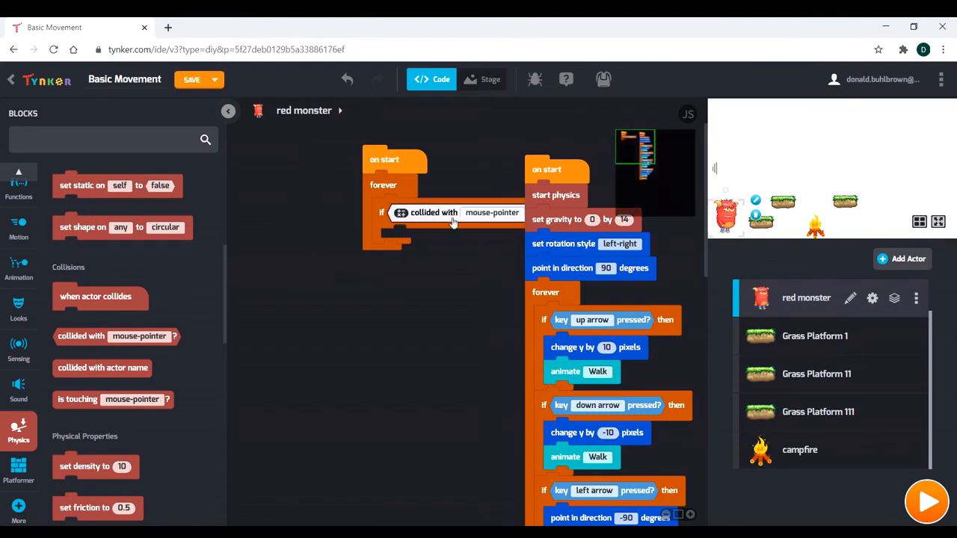
left_click(492, 213)
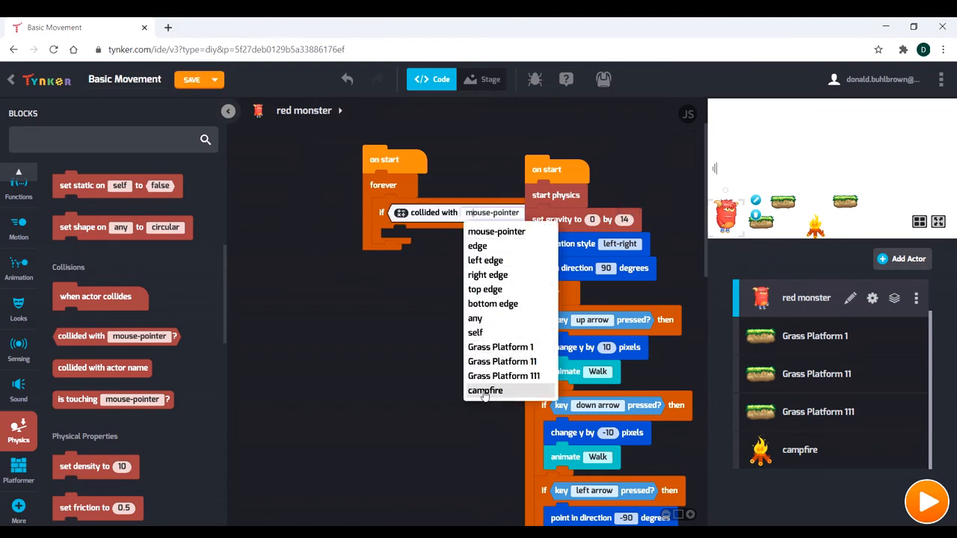
left_click(484, 390)
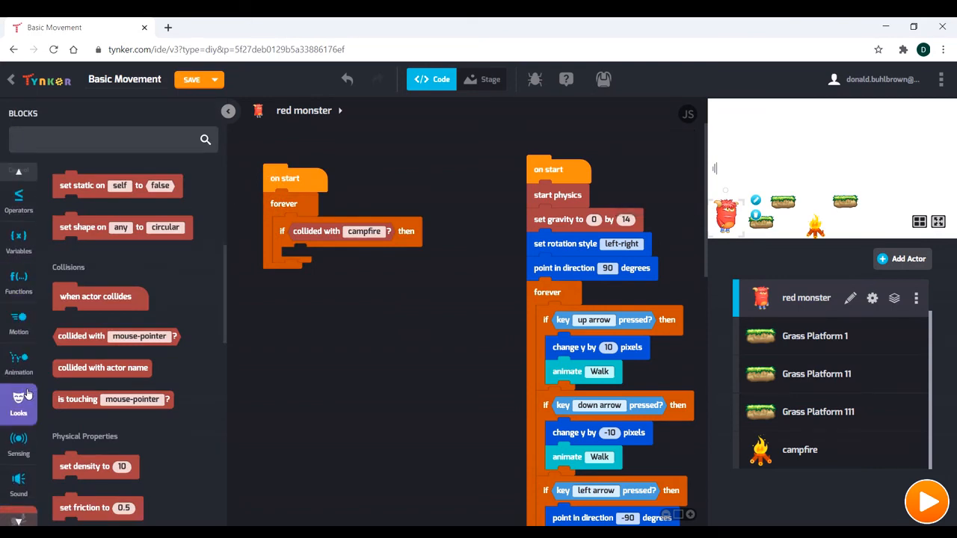
left_click(18, 217)
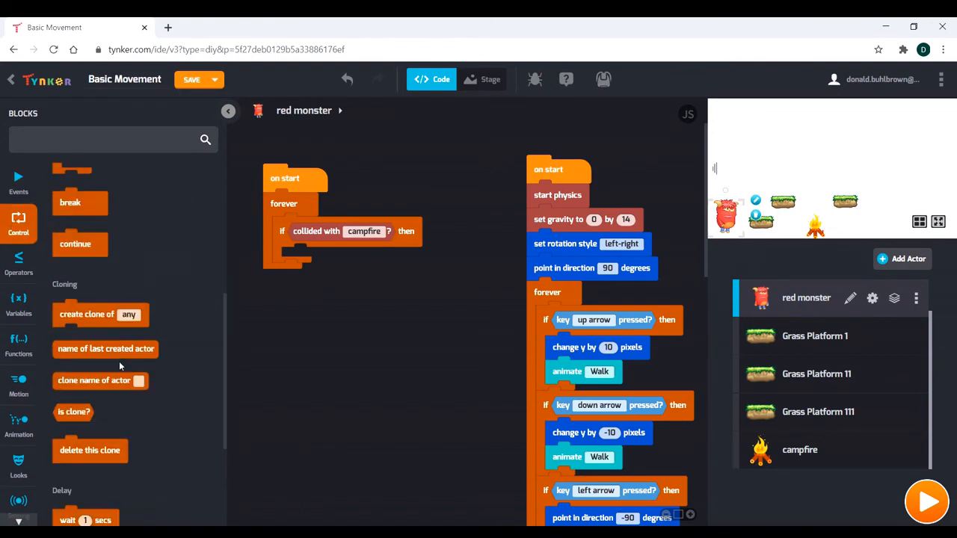
scroll("down", 3)
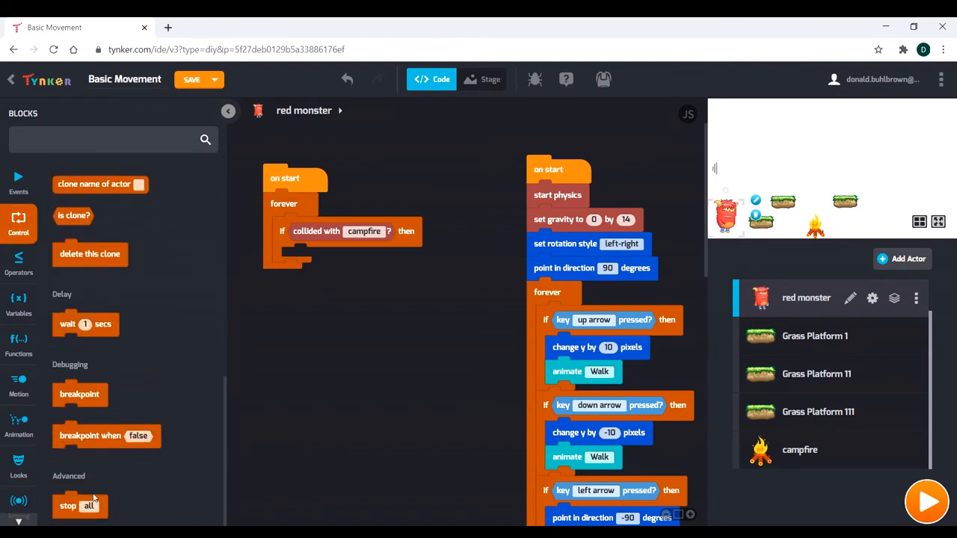
left_click_drag(67, 505, 297, 259)
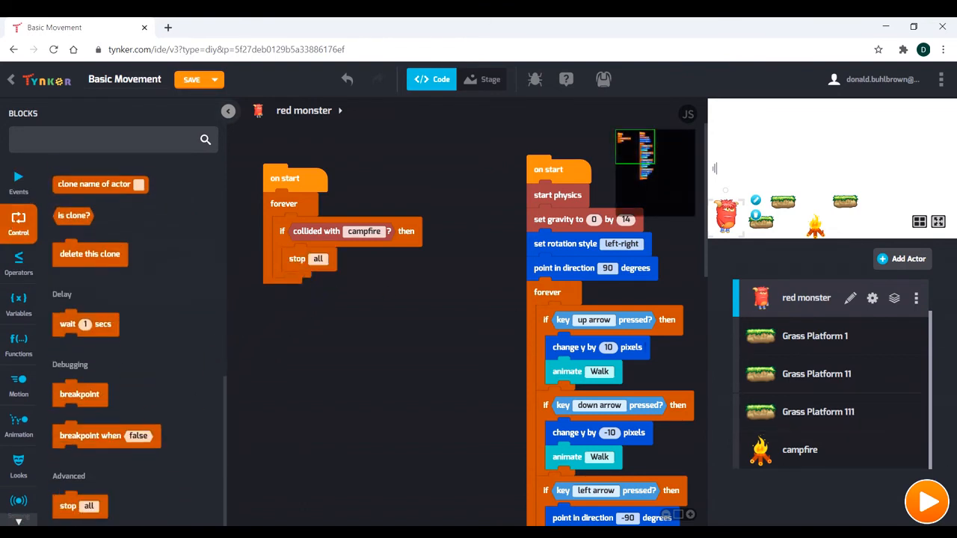
left_click(926, 501)
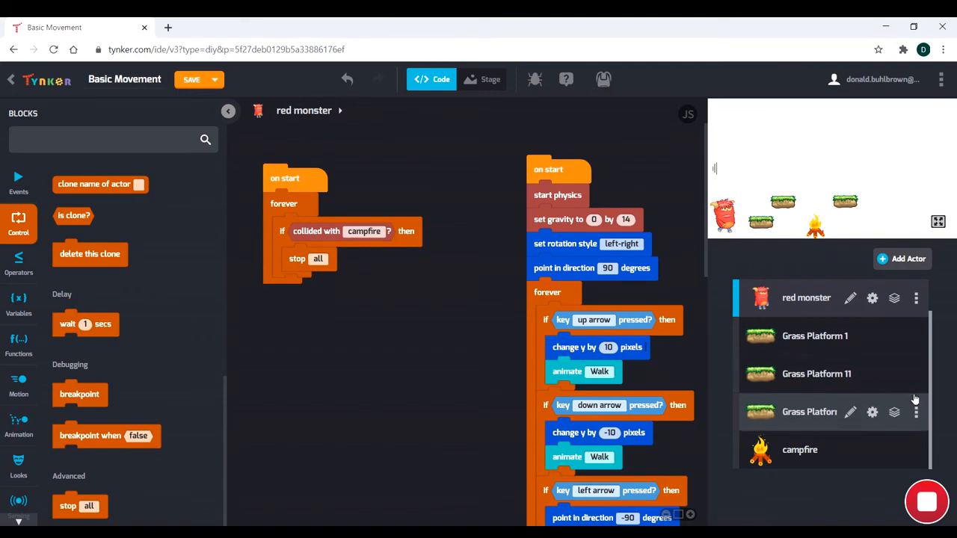
left_click(191, 80)
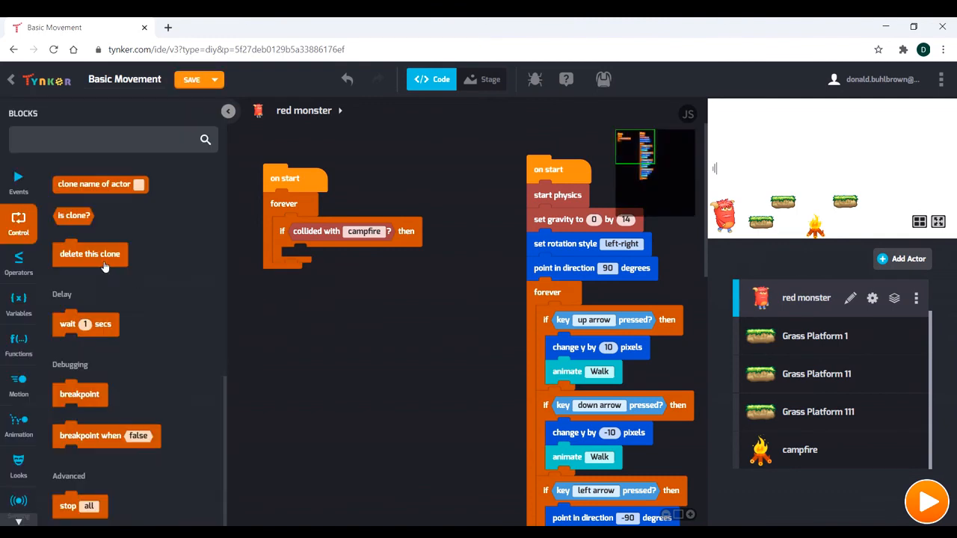
left_click(18, 180)
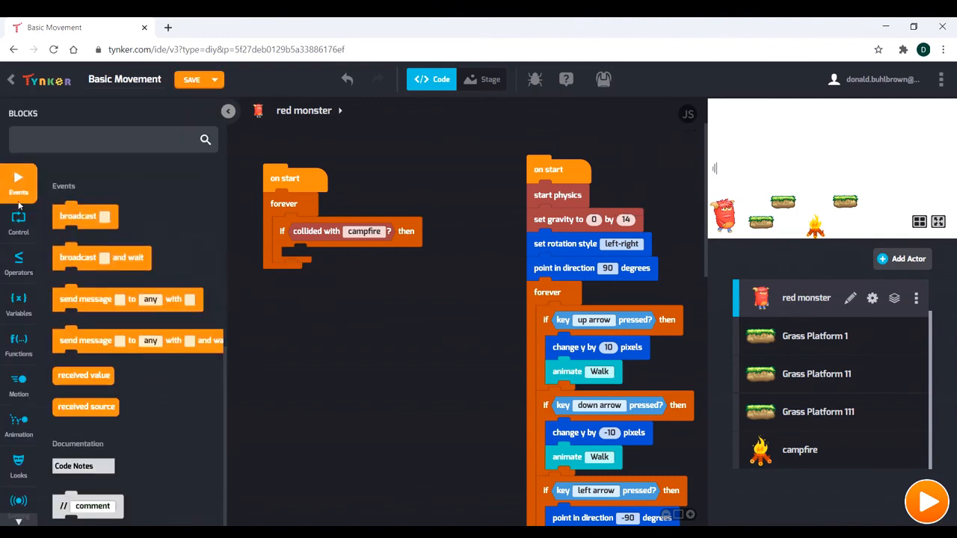
Show the Looks blocks and run and restart the game to test the Ouch! reaction
left_click(18, 383)
type("Ouch!")
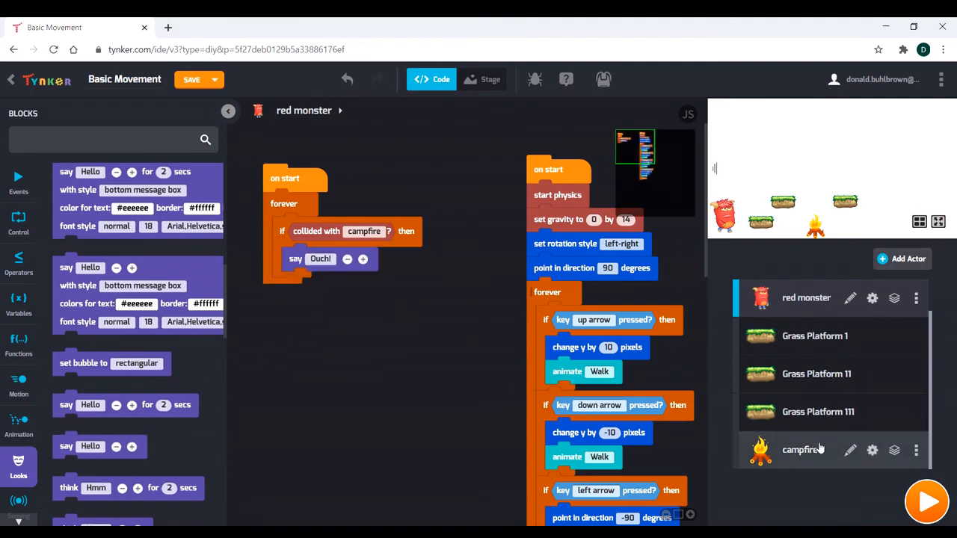
left_click(926, 501)
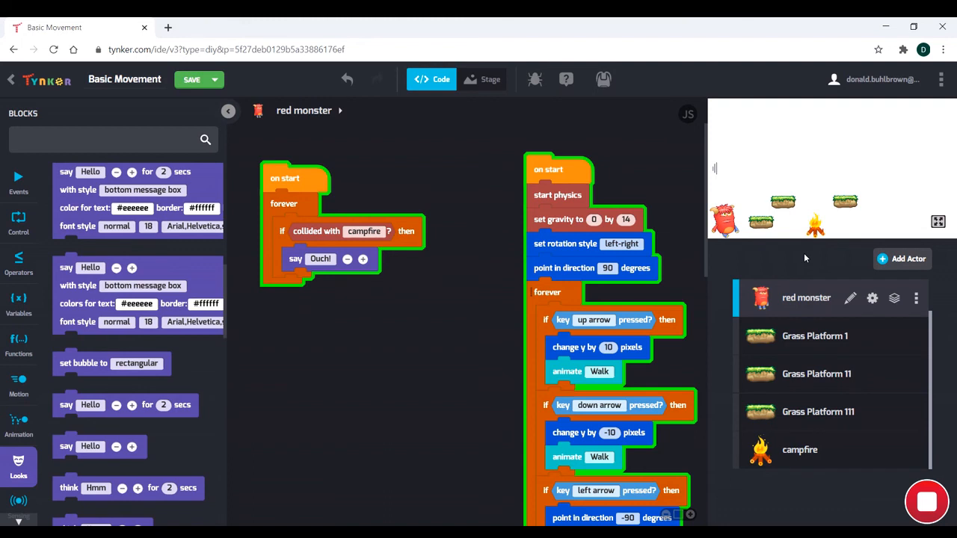
mouse_move(229, 216)
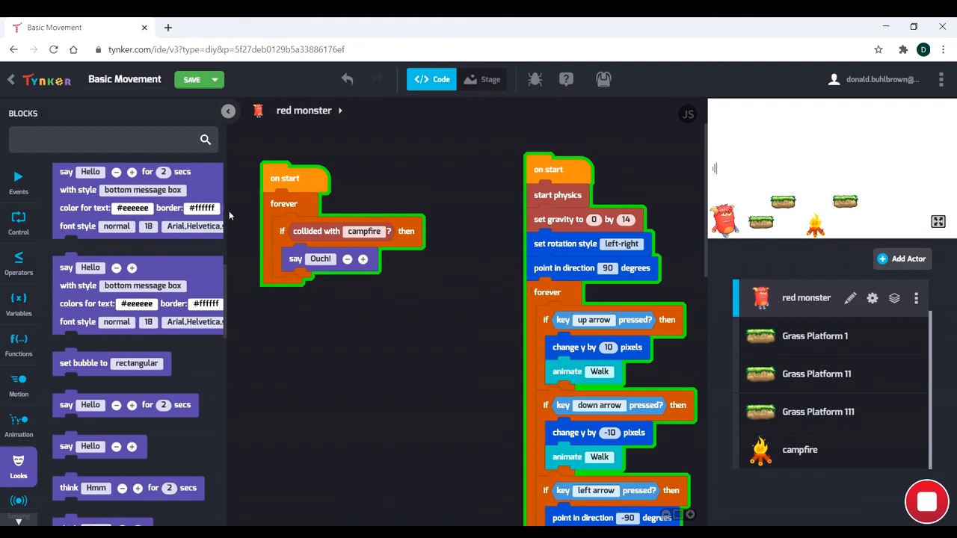
mouse_move(301, 203)
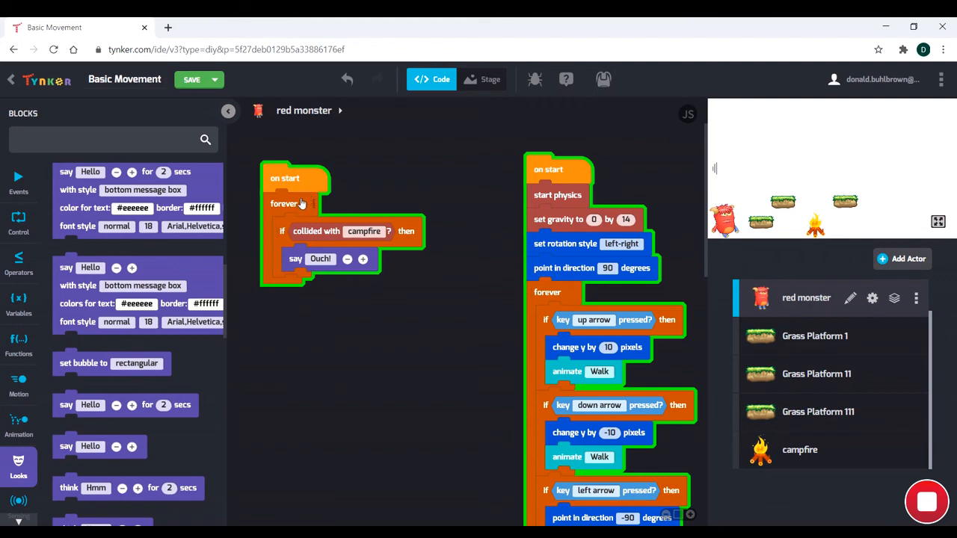
mouse_move(344, 230)
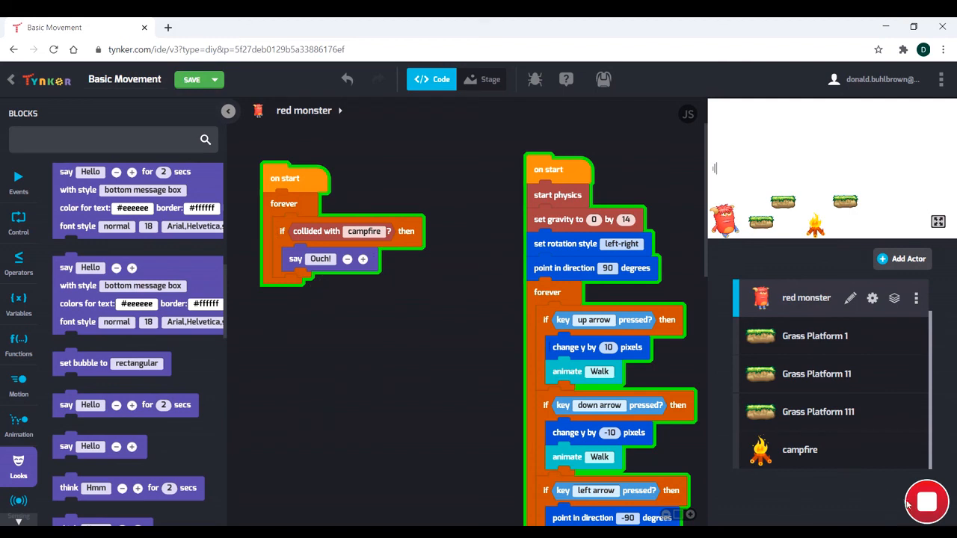
left_click(927, 502)
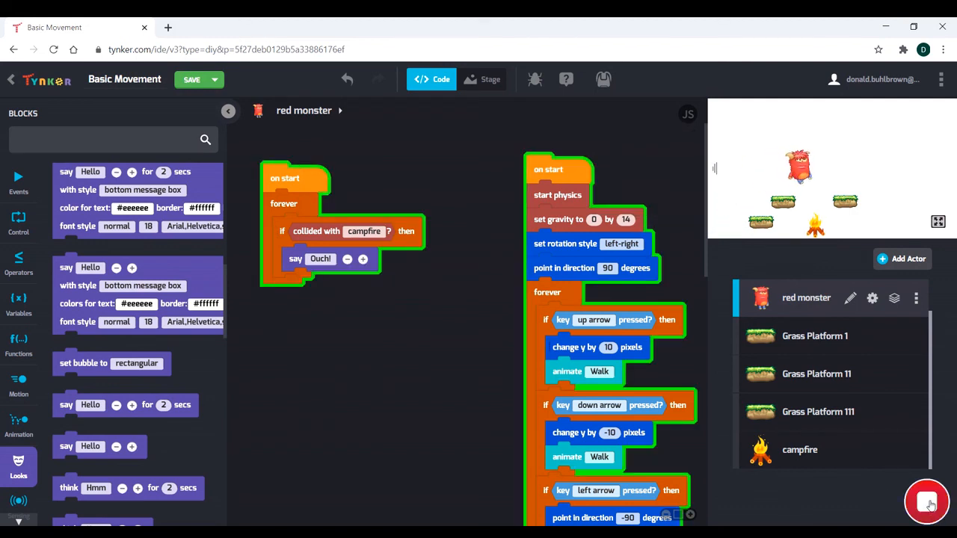
left_click(927, 503)
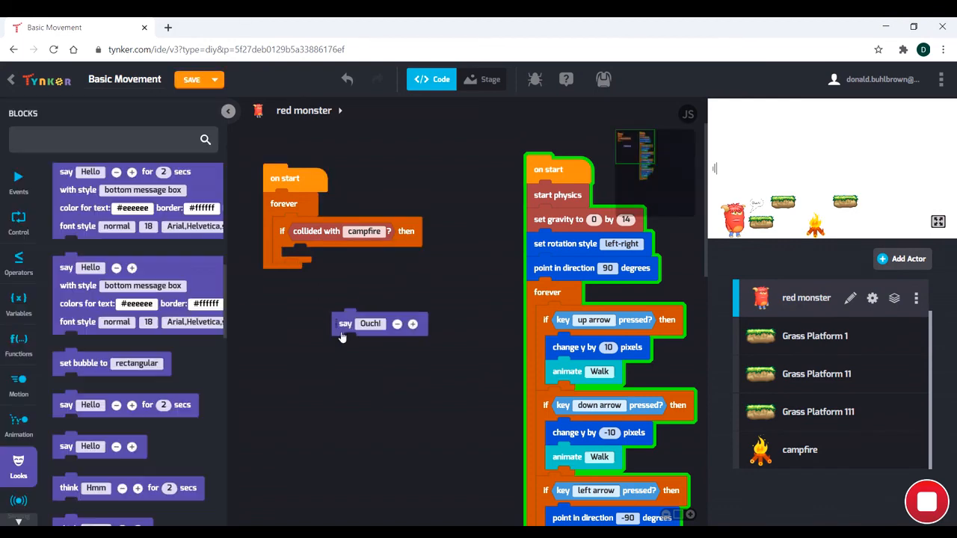
mouse_move(347, 327)
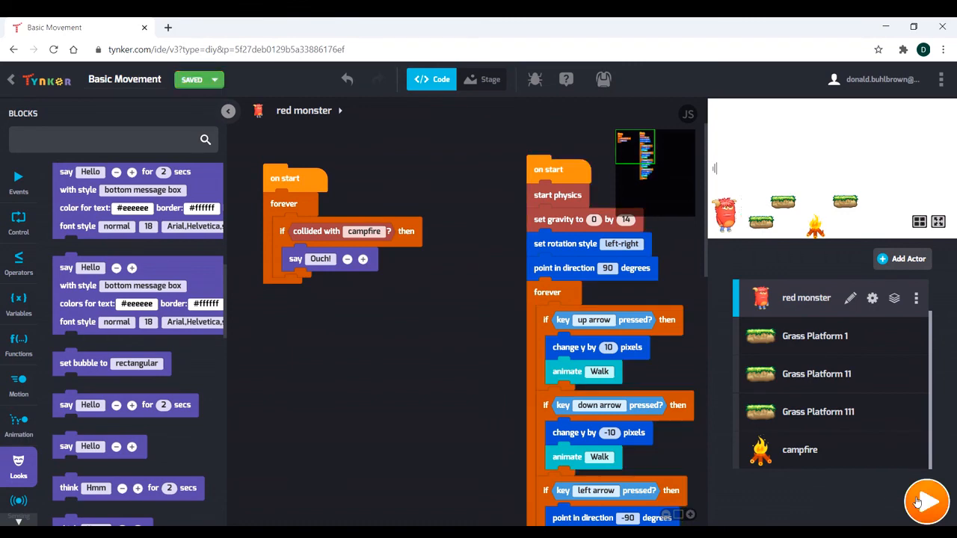
Run the game again and drag the say Ouch! block back into the collision check
left_click(927, 502)
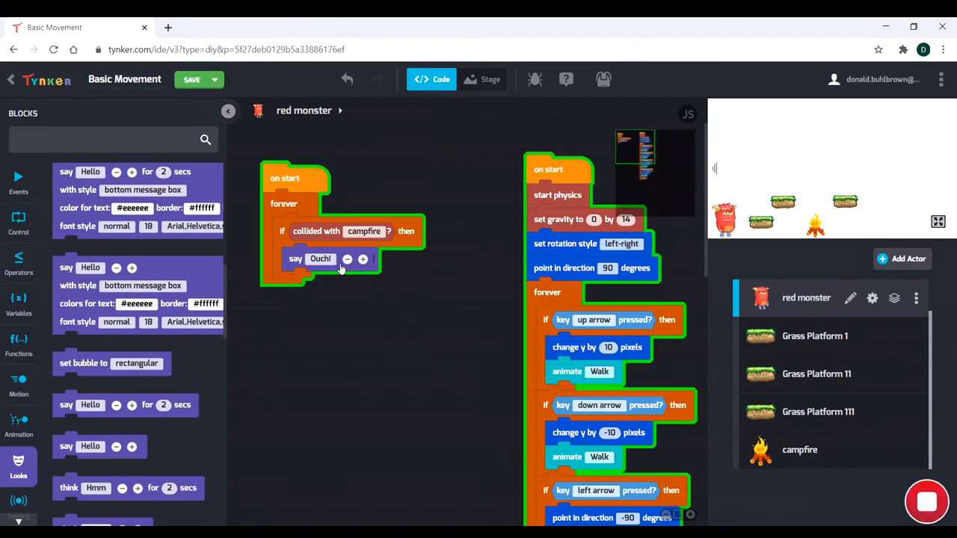
left_click_drag(320, 259, 163, 317)
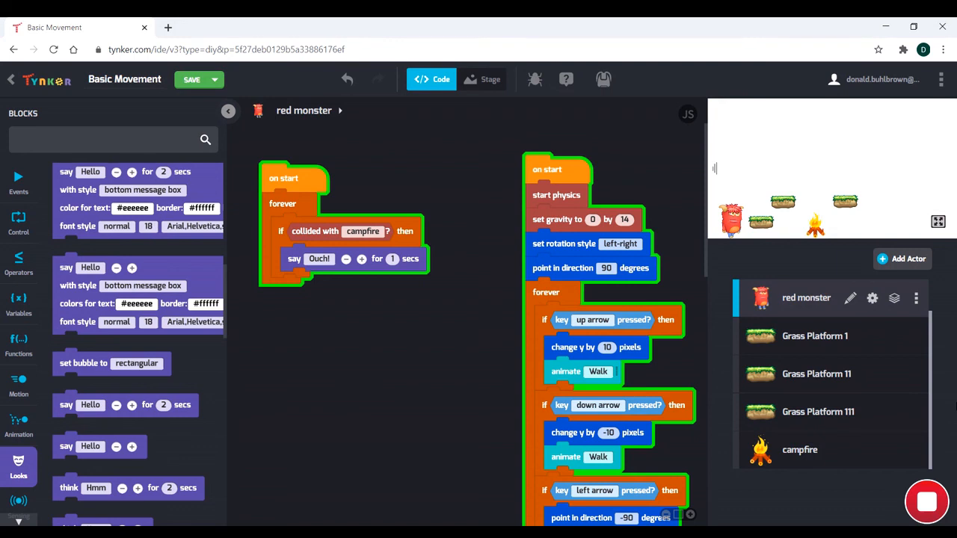
mouse_move(809, 151)
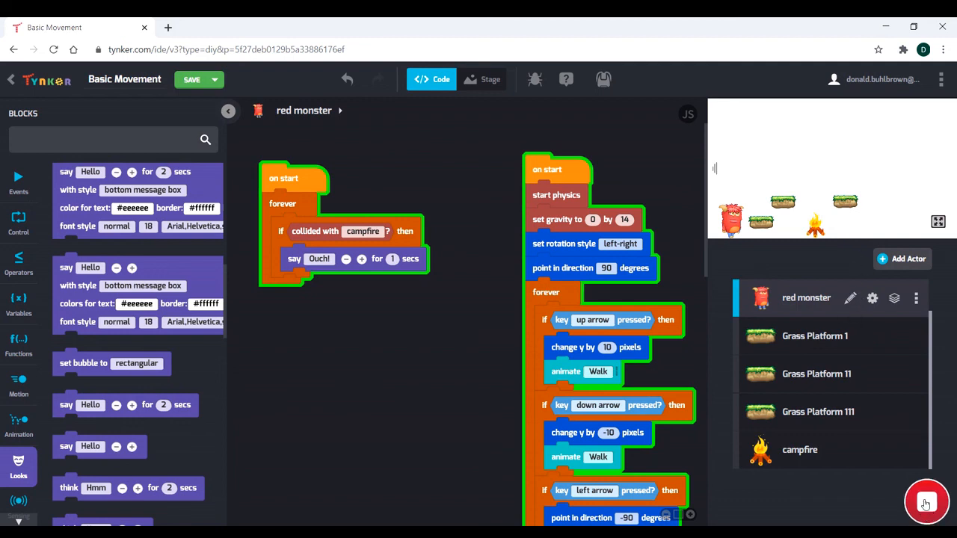
Stop the running game test
left_click(191, 79)
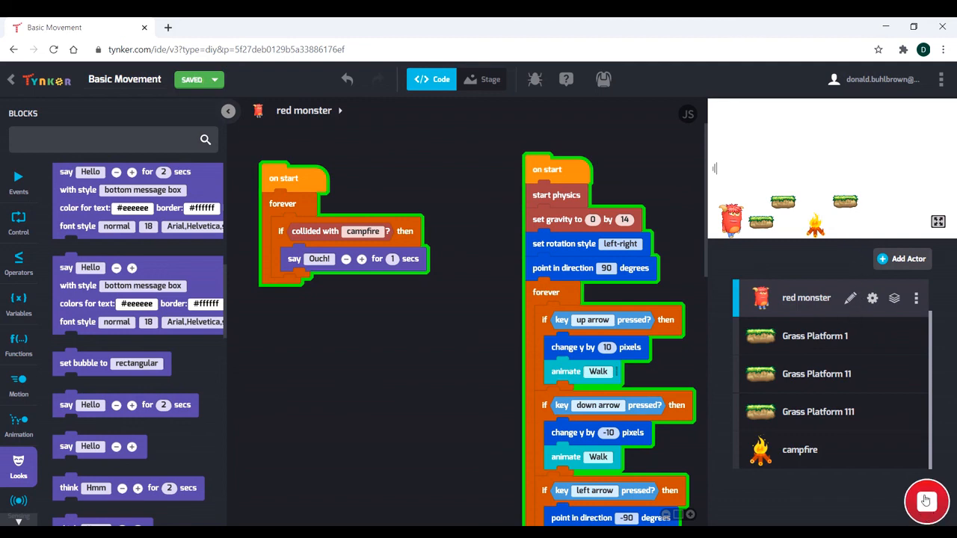